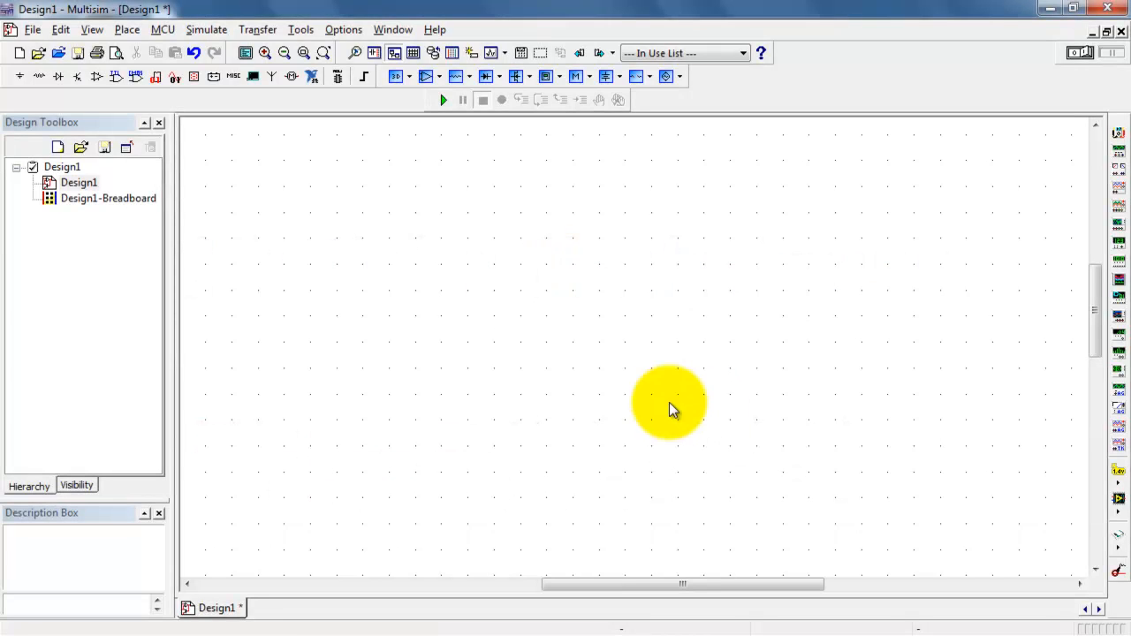
# Launch the Component Wizard and enter name zvn3306a with function n-channel enhancement MOSFET.
pyautogui.click(301, 28)
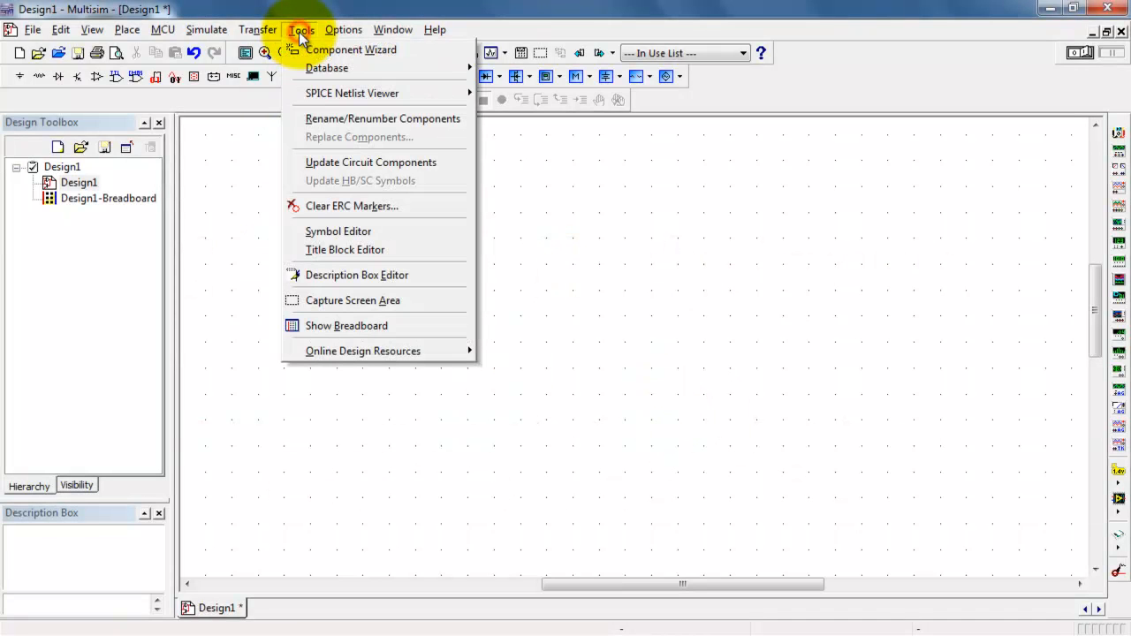
pyautogui.moveTo(379, 49)
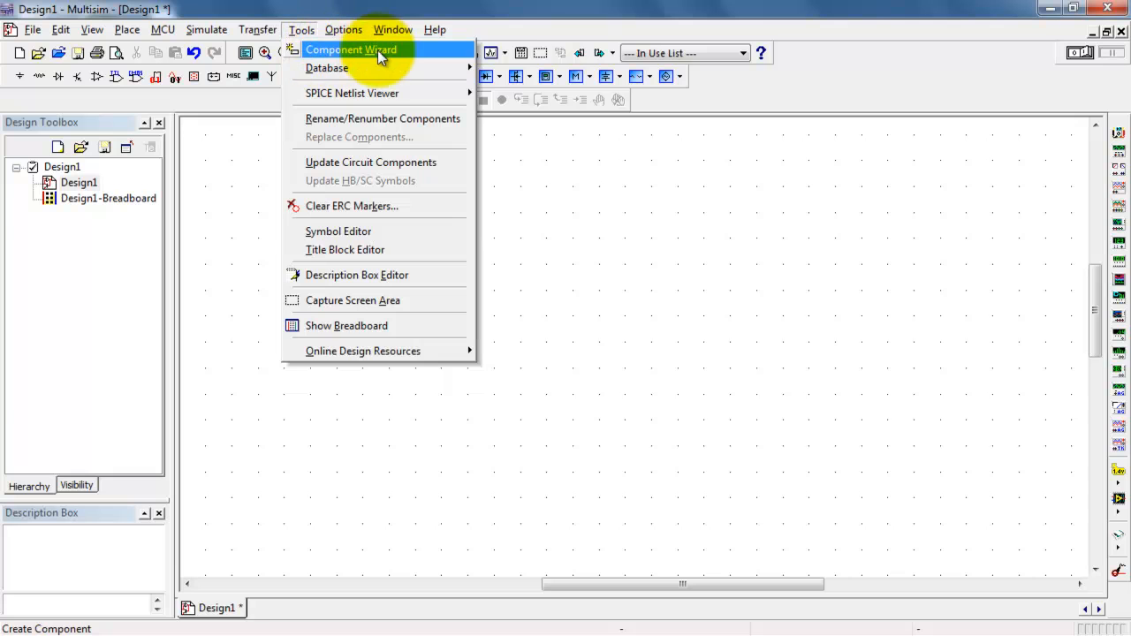
pyautogui.click(356, 50)
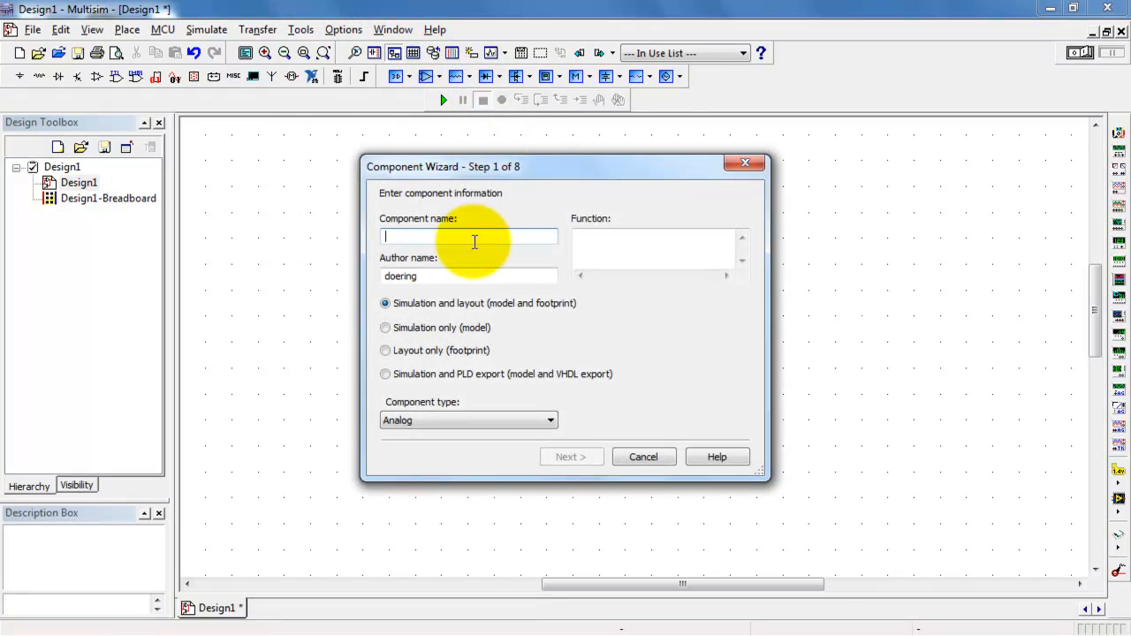
pyautogui.write('z')
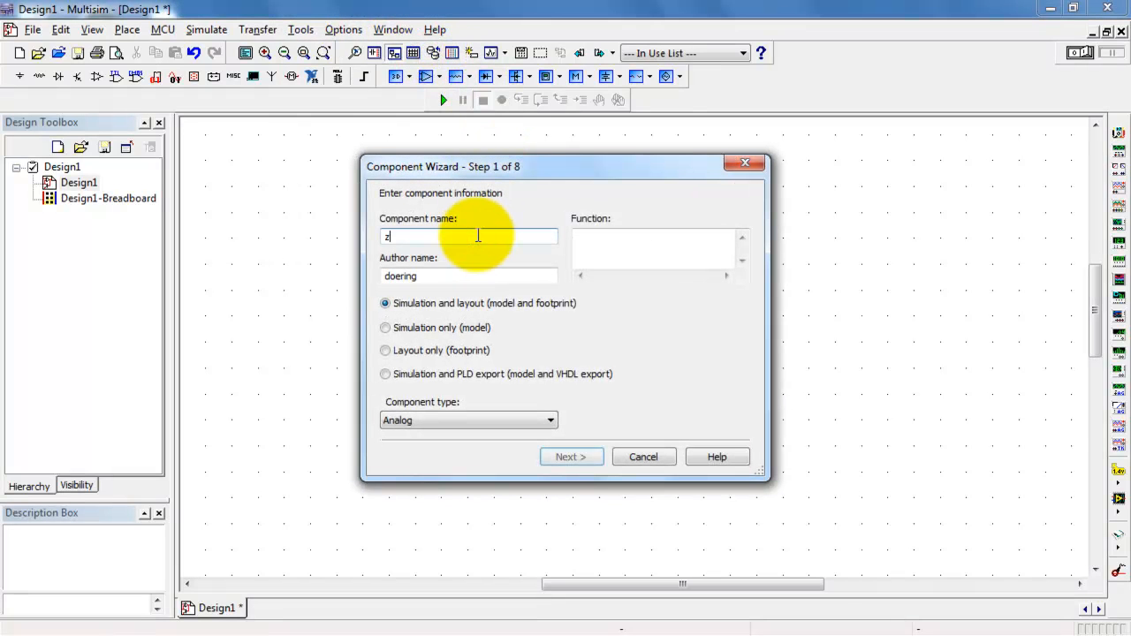
pyautogui.write('vn3306a')
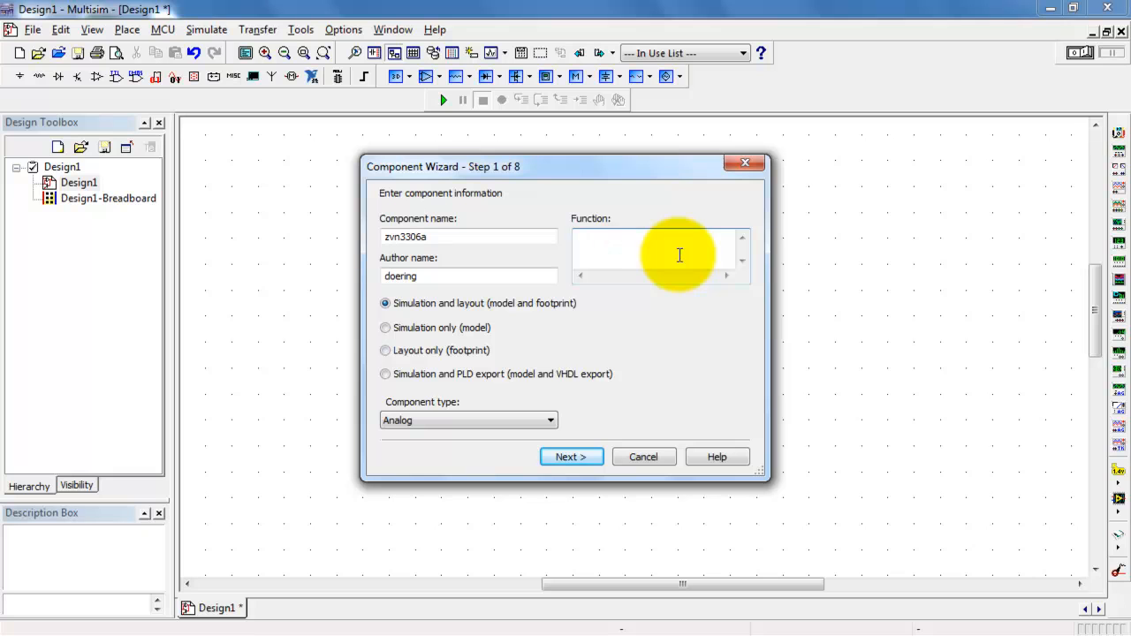
pyautogui.write('n-channel enhancement MOSFET')
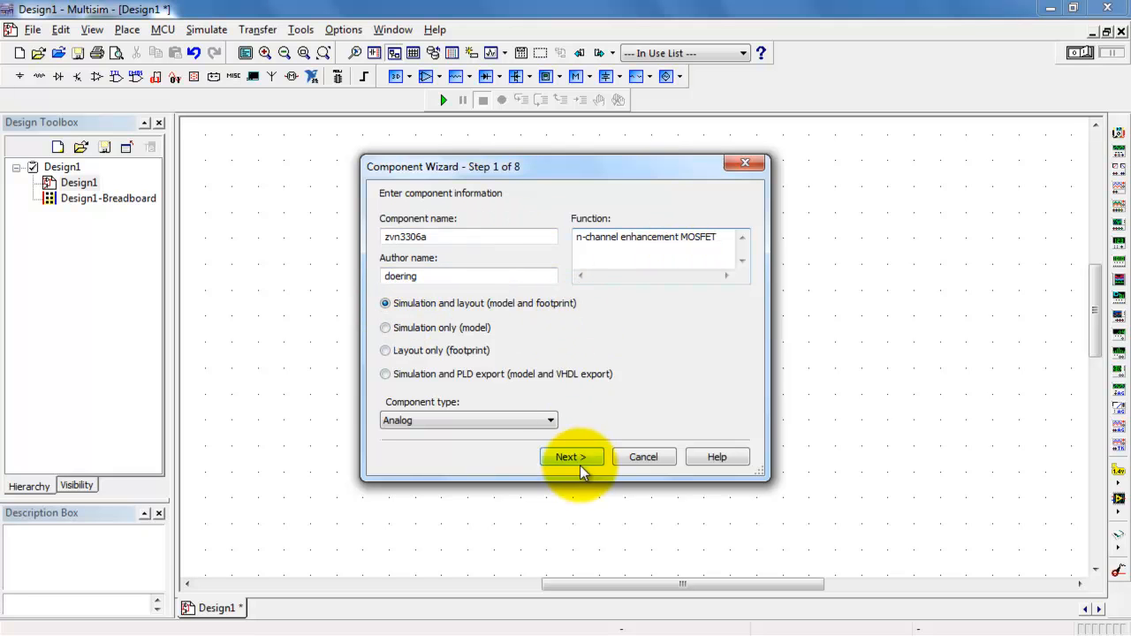
# Advance to footprint information and start a filter on the Master Database footprint list.
pyautogui.click(573, 456)
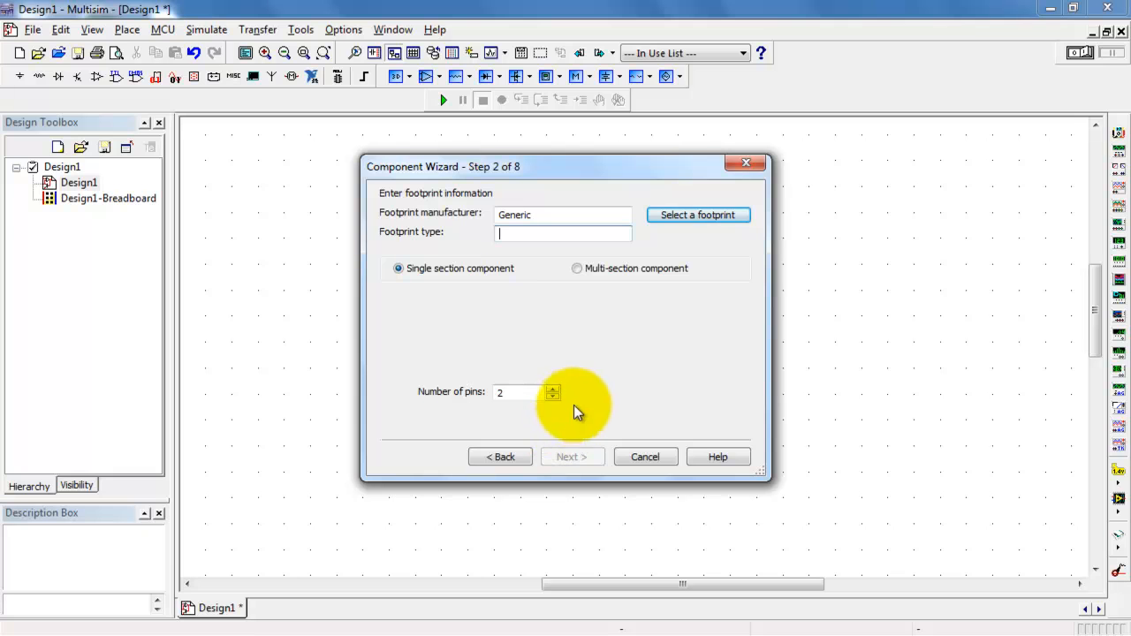
pyautogui.moveTo(477, 205)
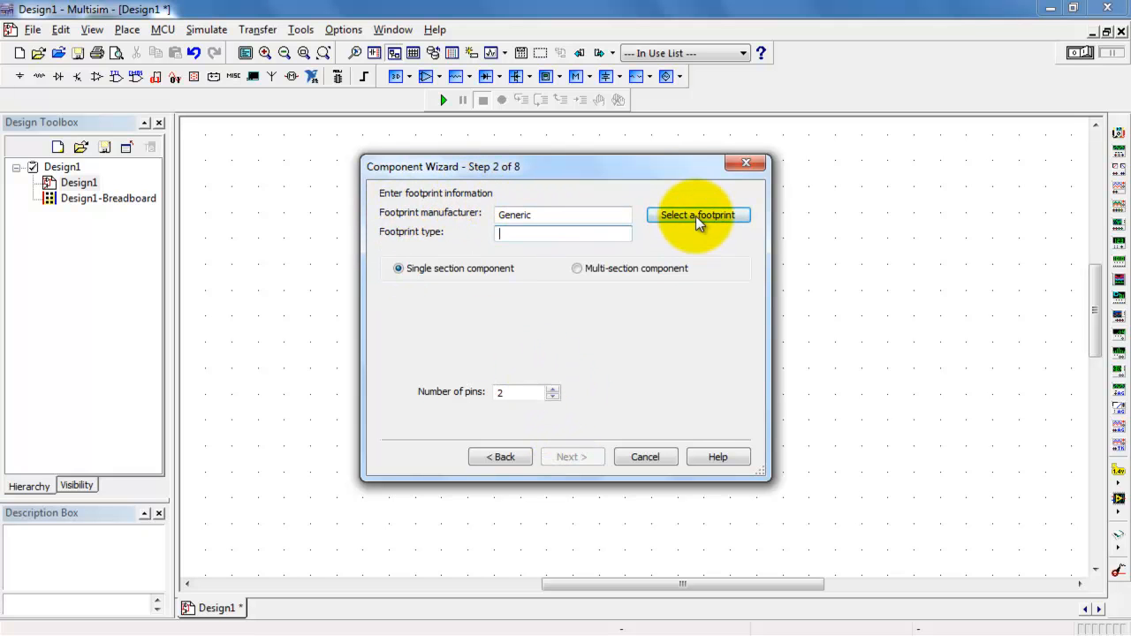
pyautogui.click(697, 216)
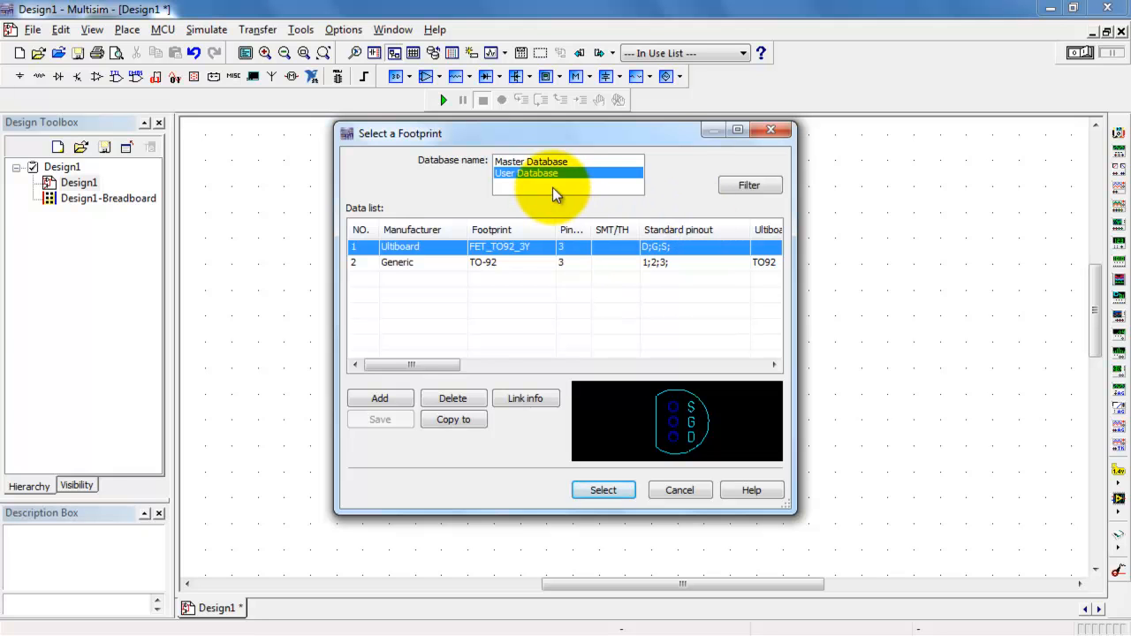
pyautogui.click(532, 161)
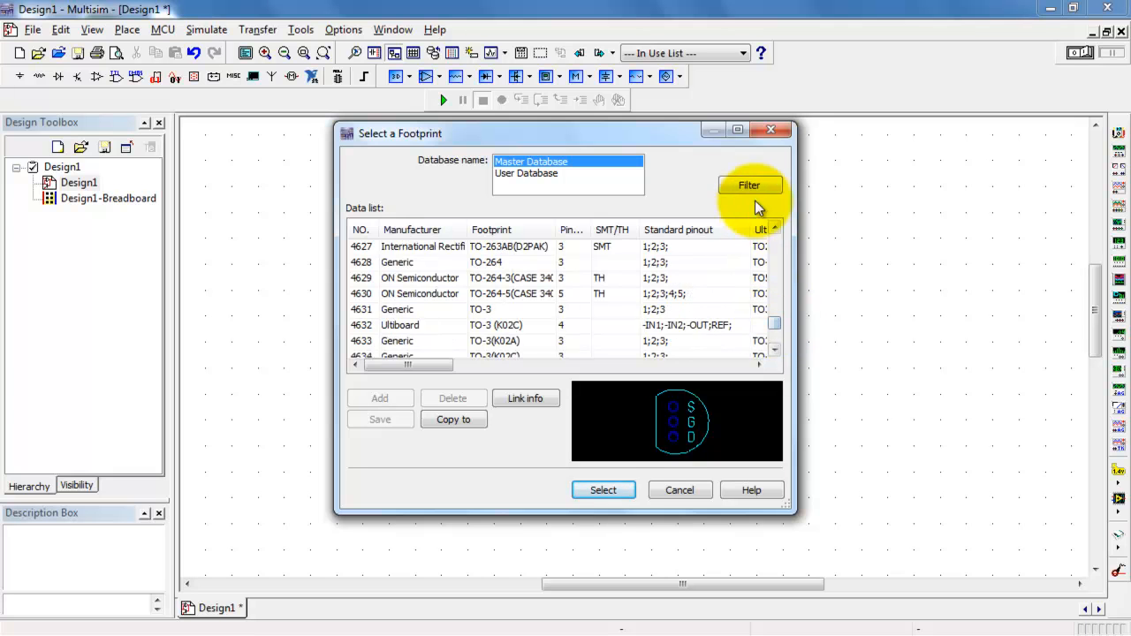
pyautogui.click(750, 185)
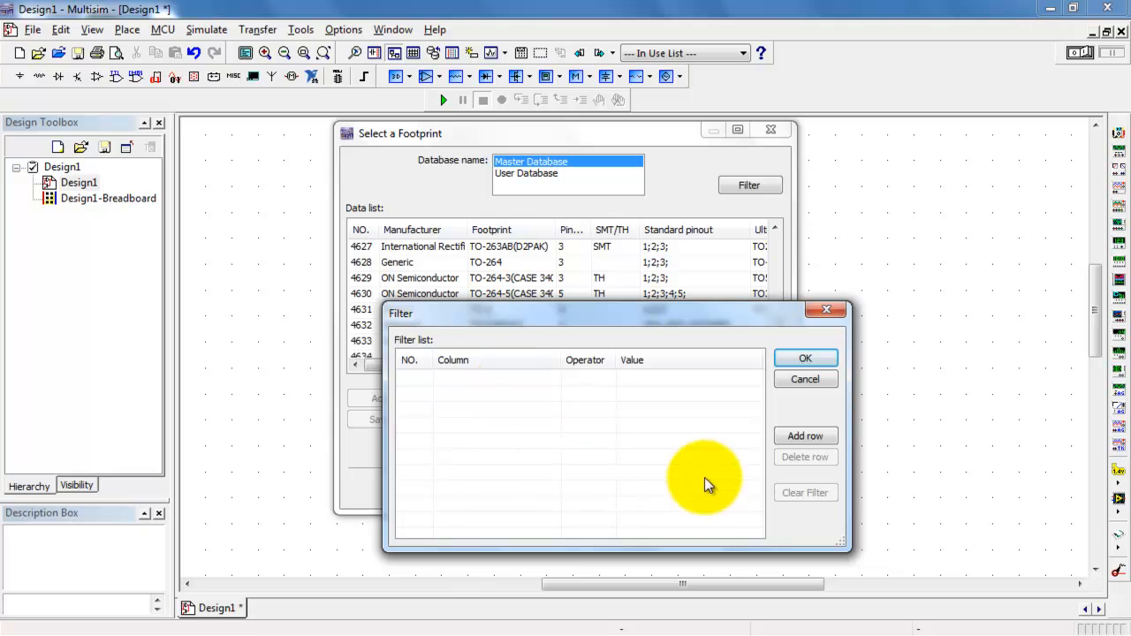
# Filter footprints starting with FET_TO92 and assign the three-pin FET_TO92_3Y footprint.
pyautogui.click(807, 435)
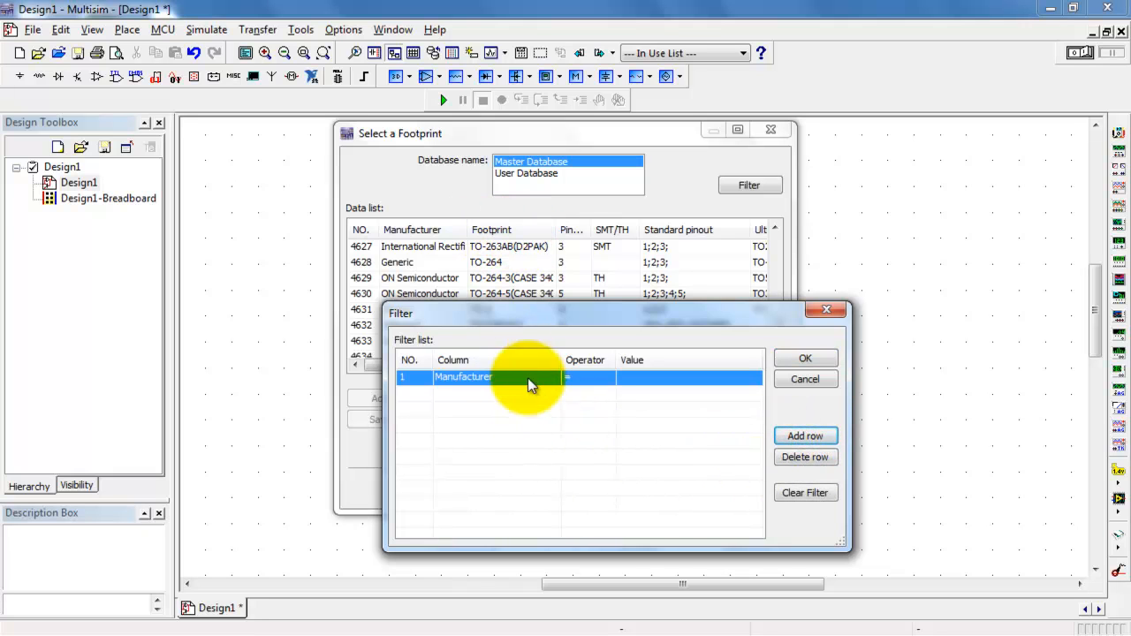
pyautogui.click(555, 379)
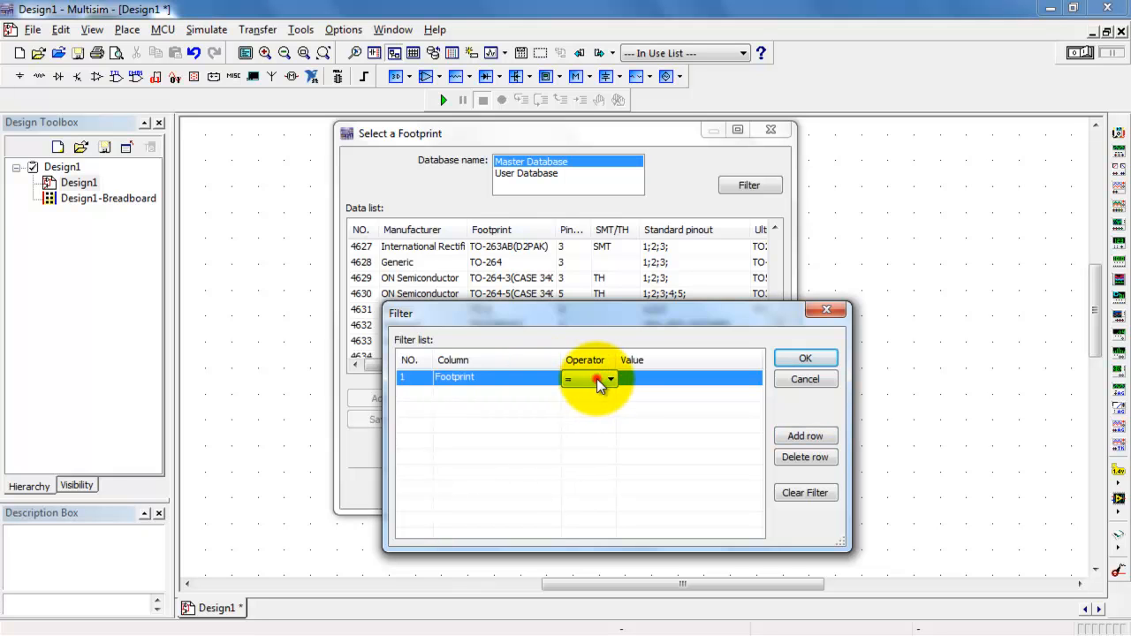
pyautogui.click(611, 379)
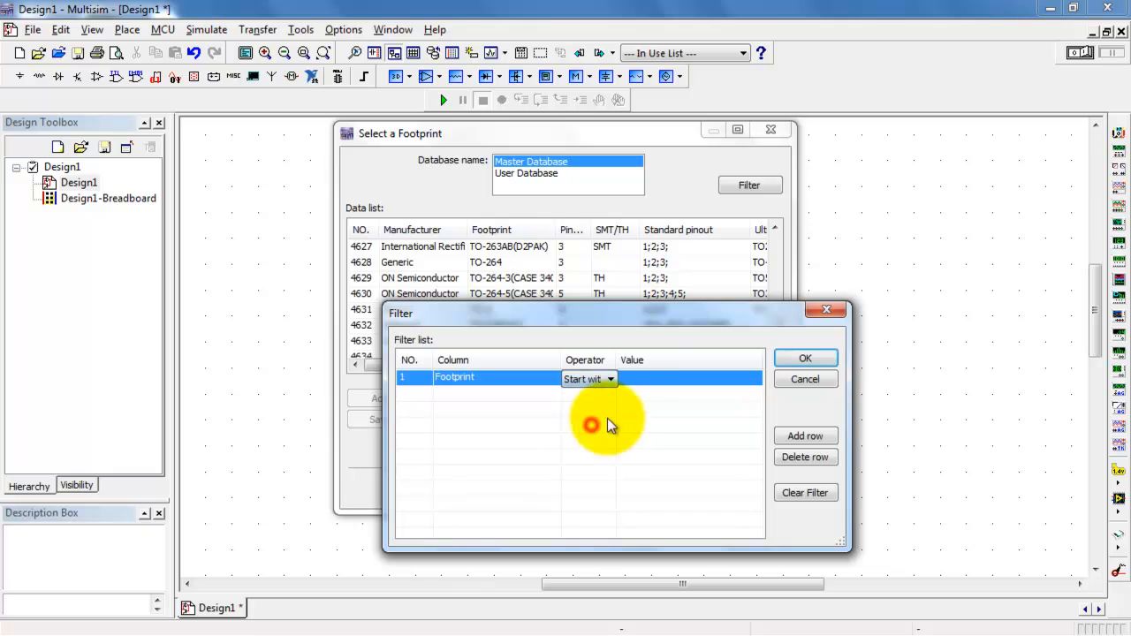
pyautogui.click(655, 378)
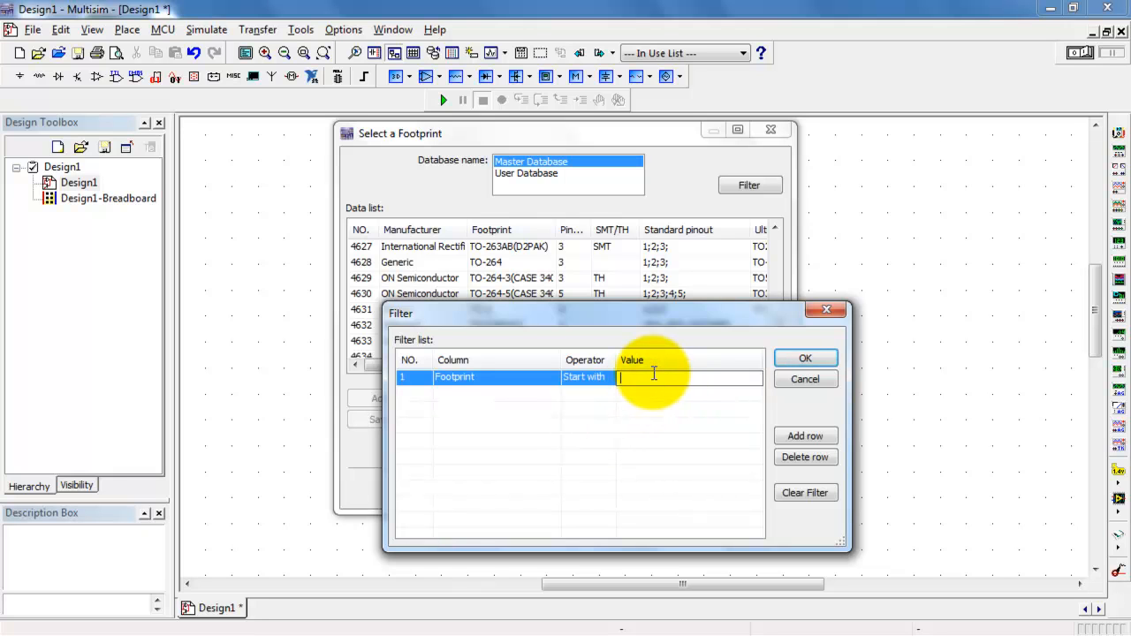
pyautogui.write('FET')
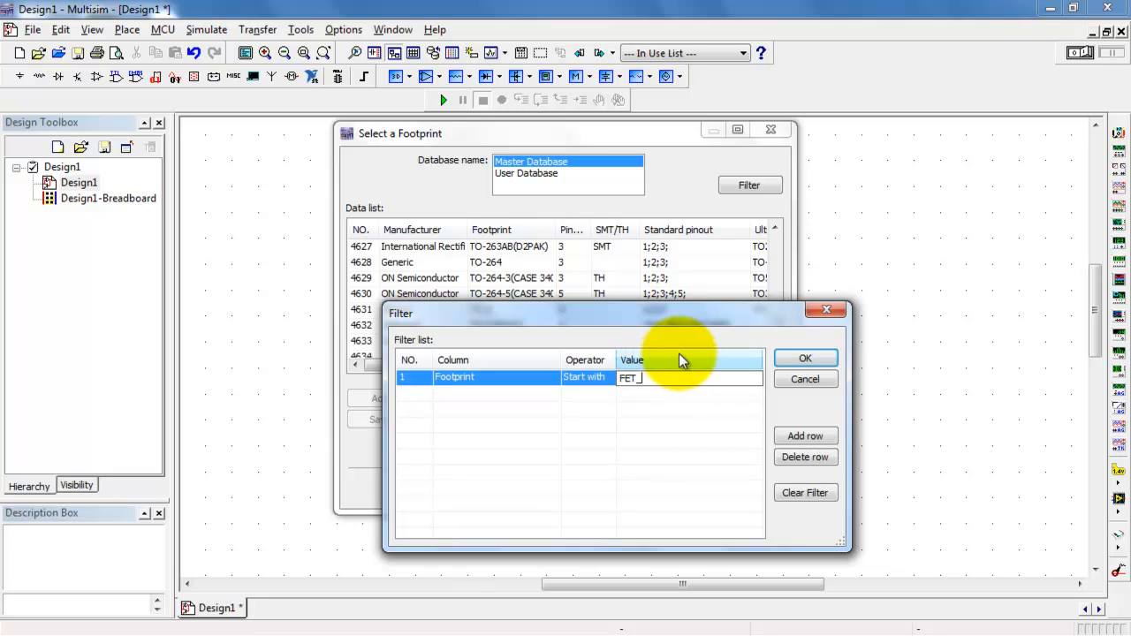
pyautogui.write('_TO92')
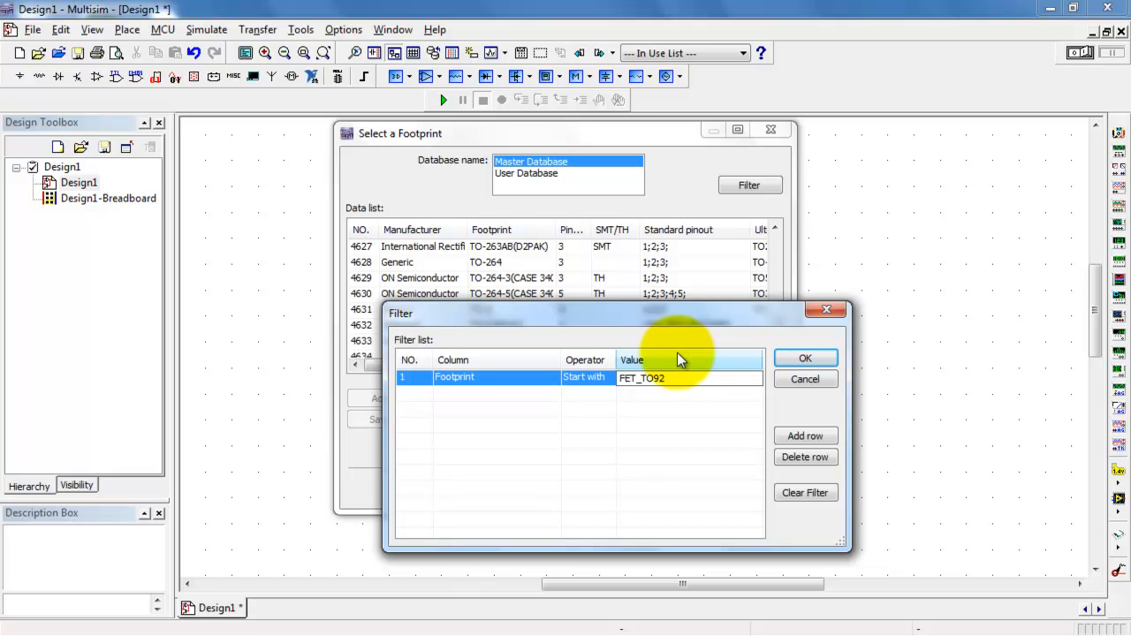
pyautogui.click(807, 357)
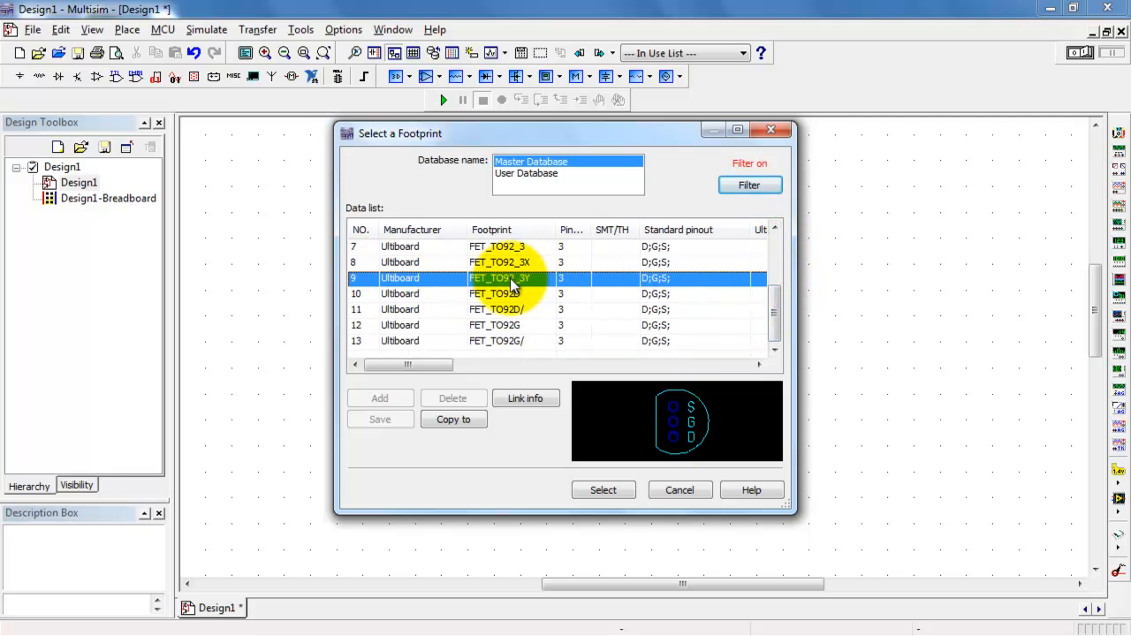
pyautogui.click(604, 490)
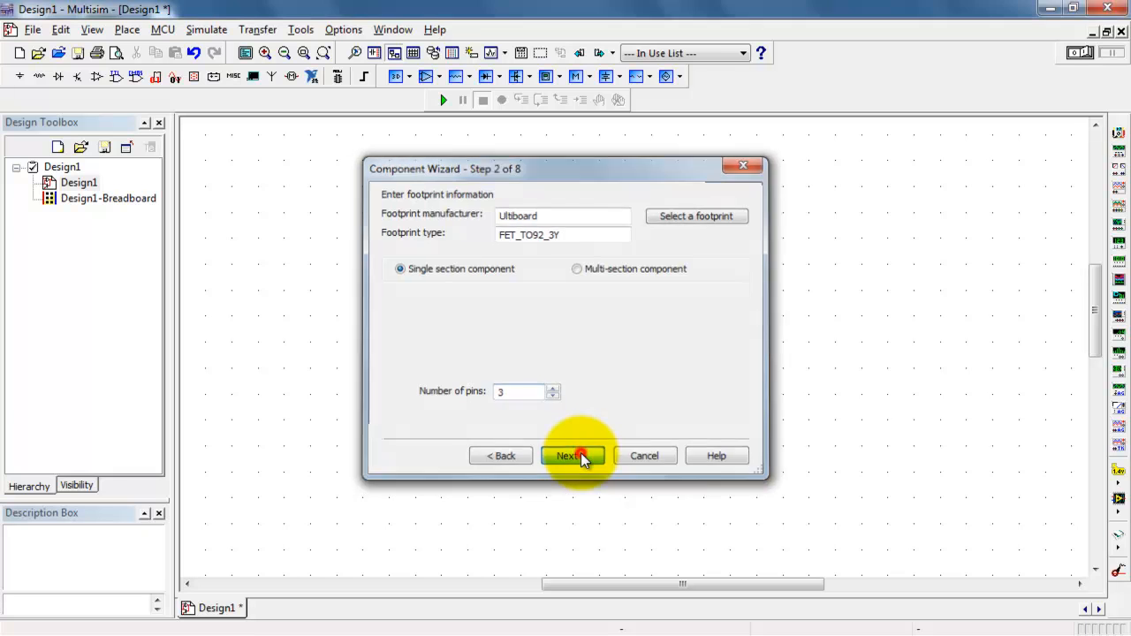
# Copy the MOSFET symbol found under 'zvn' from the database as the part's ANSI symbol.
pyautogui.click(573, 456)
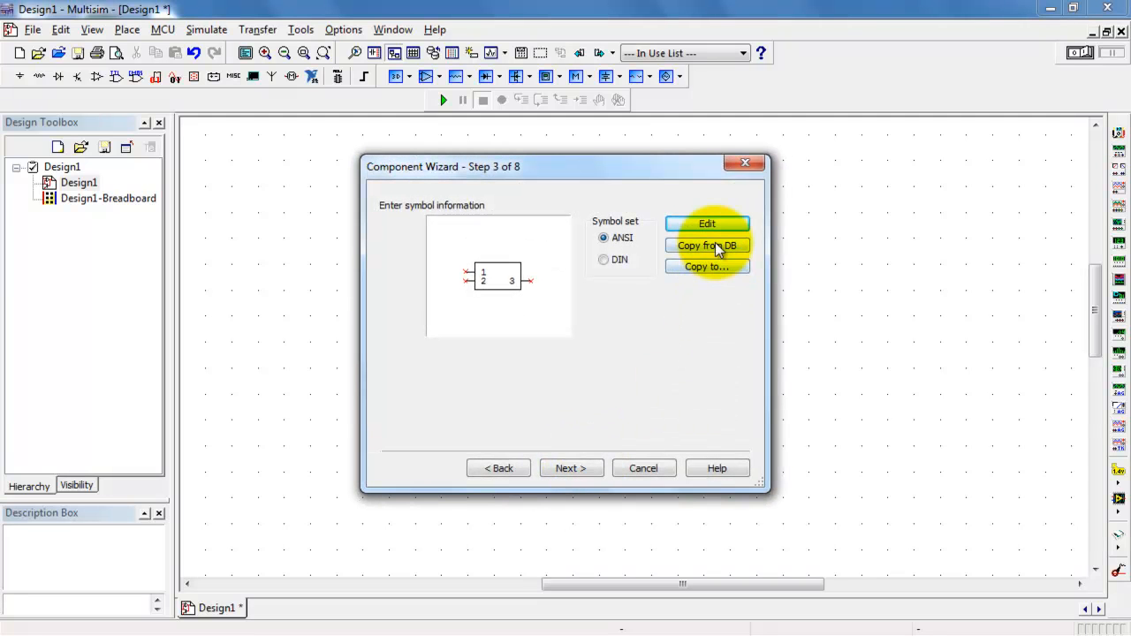
pyautogui.click(708, 246)
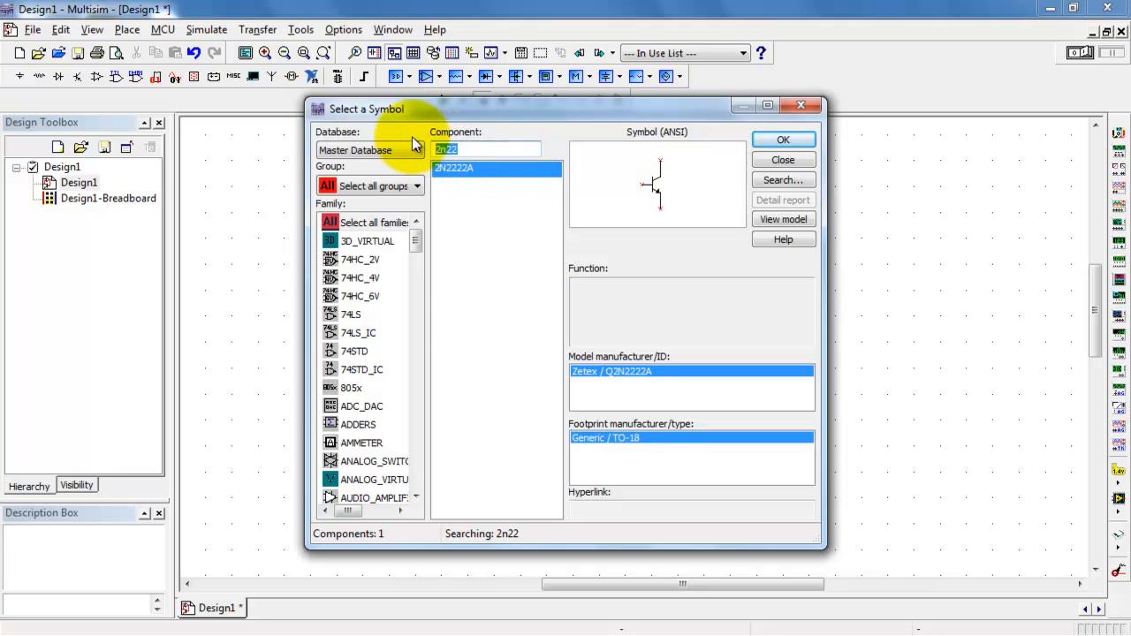
pyautogui.write('zvn')
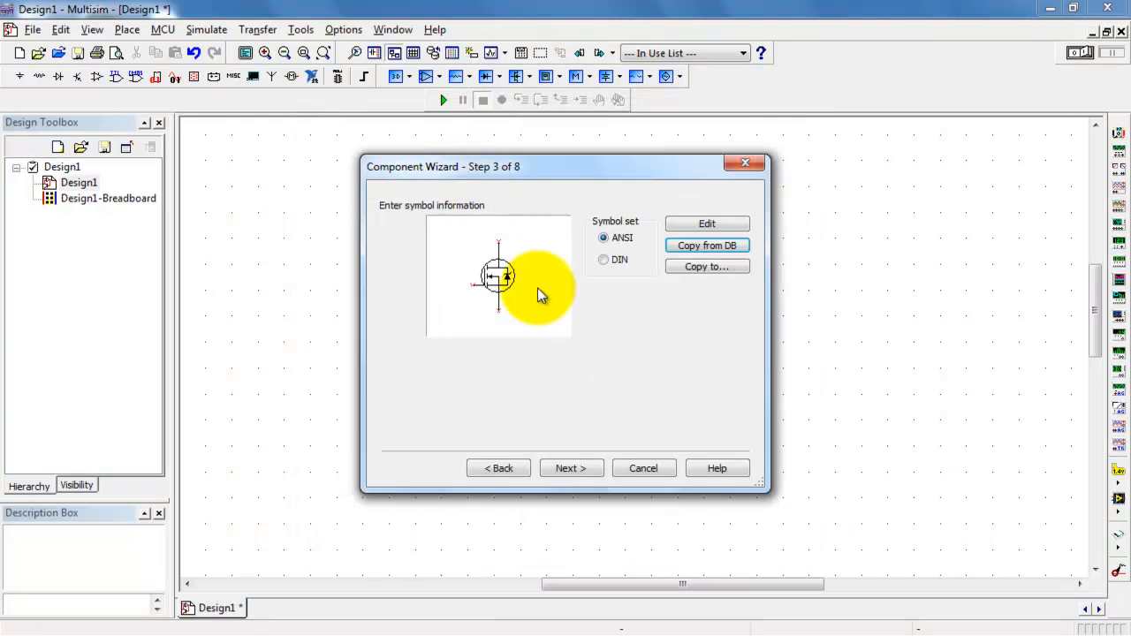
pyautogui.click(573, 468)
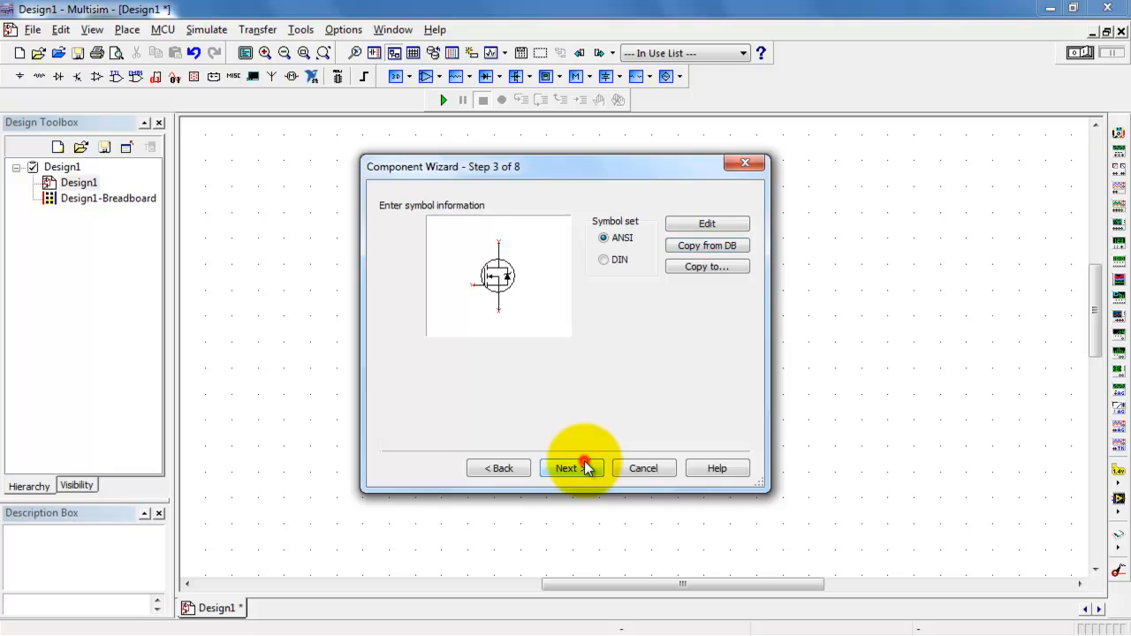
# Keep the pin types and map symbol pins S, D, G to footprint pins S, D, G.
pyautogui.click(571, 467)
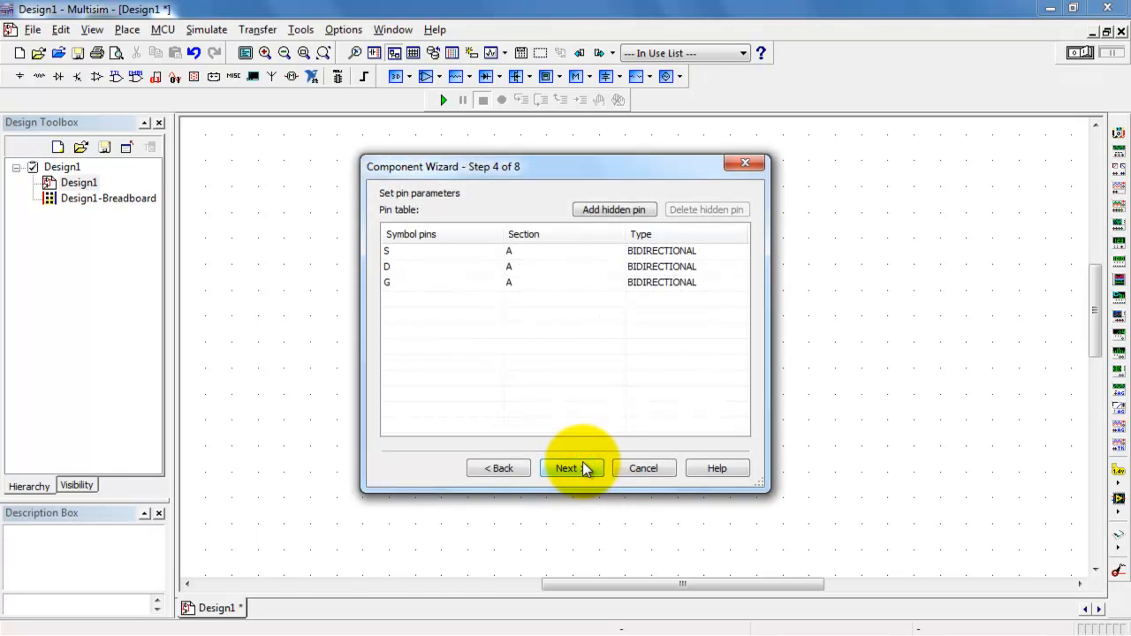
pyautogui.click(572, 466)
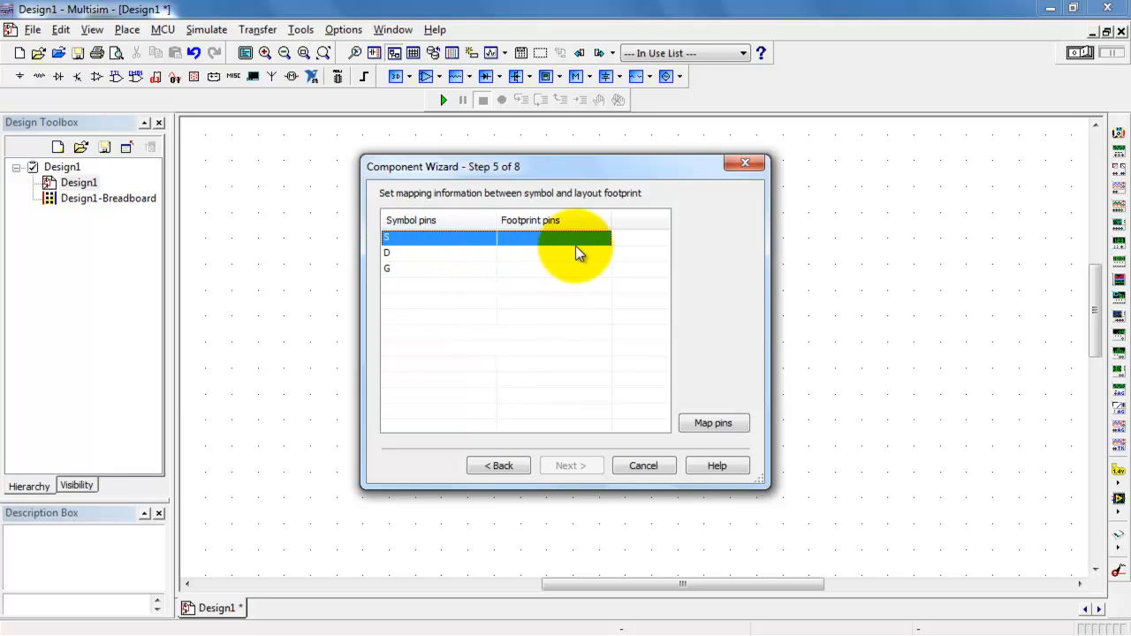
pyautogui.click(555, 237)
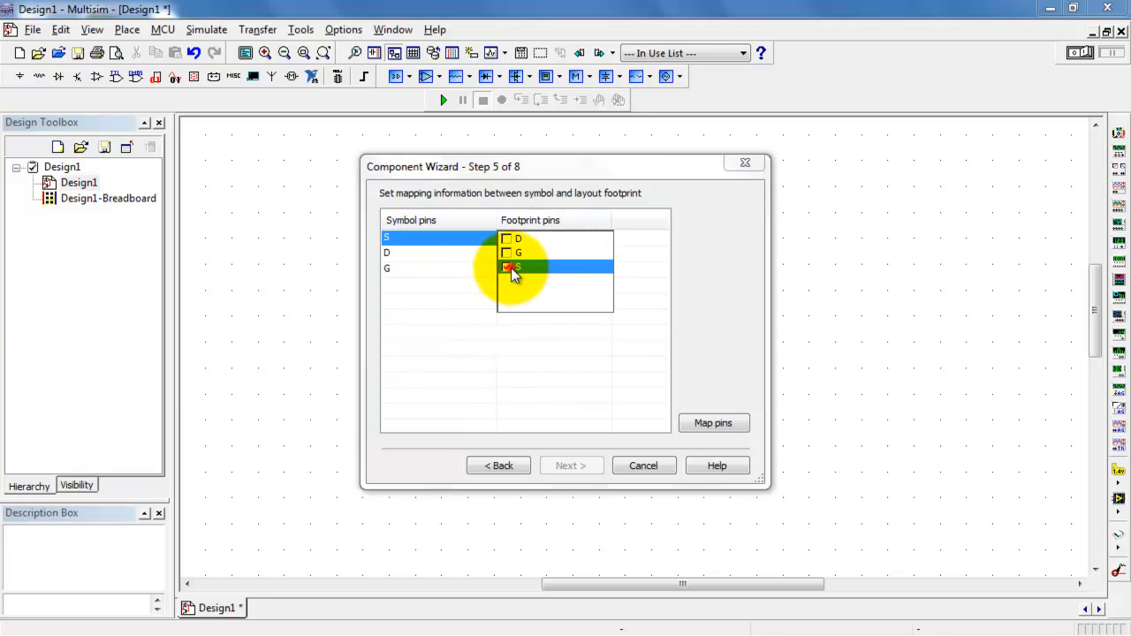
pyautogui.click(516, 269)
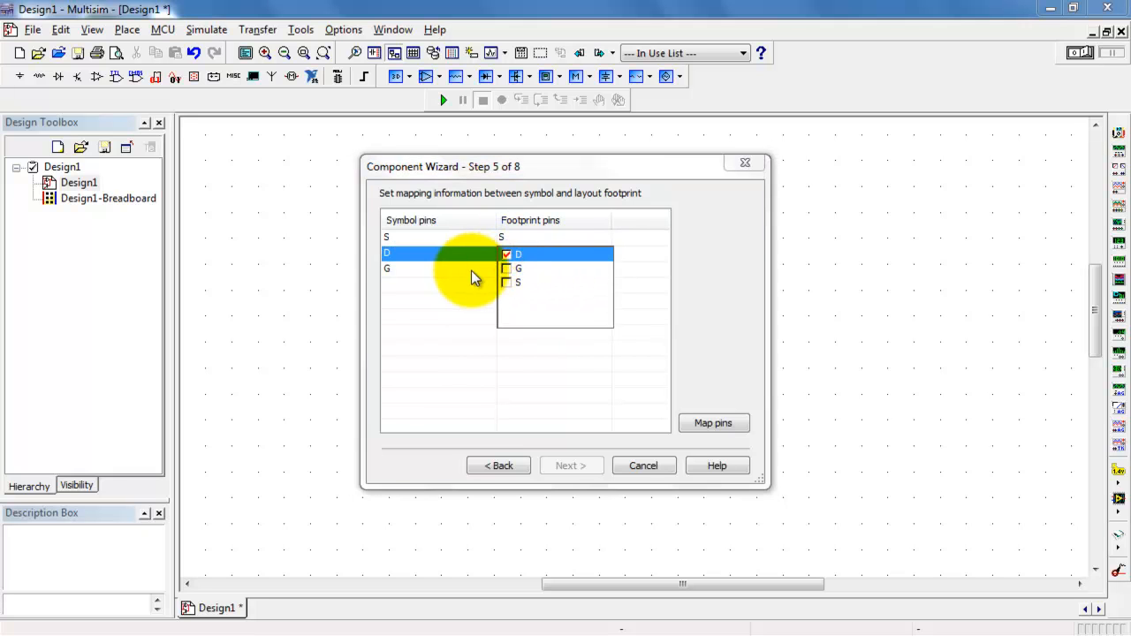
pyautogui.click(388, 269)
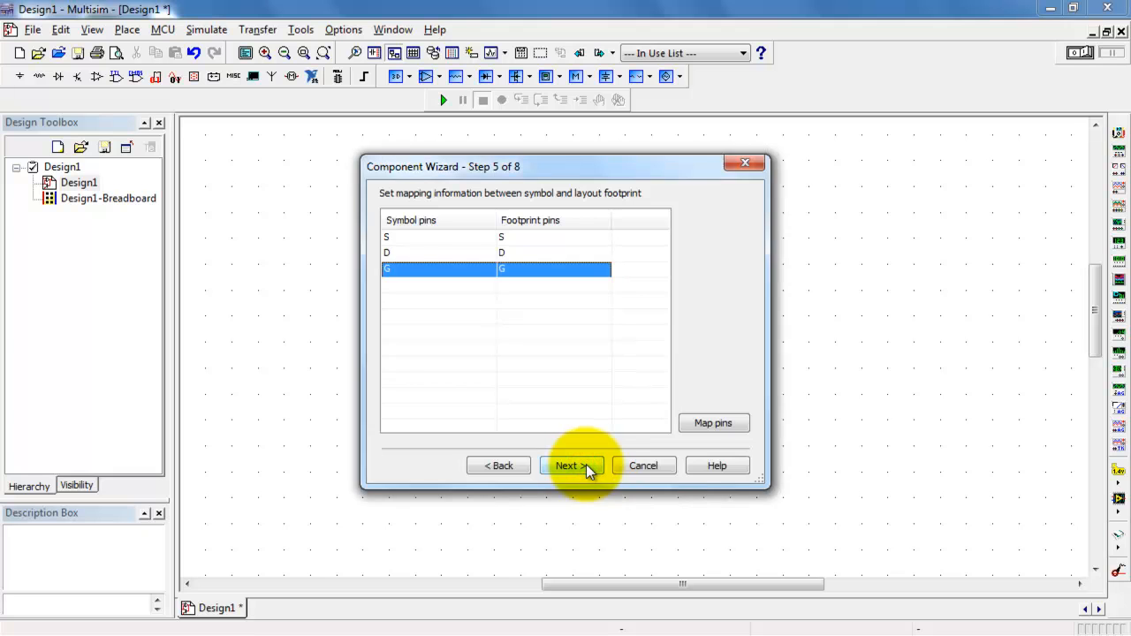
pyautogui.click(571, 467)
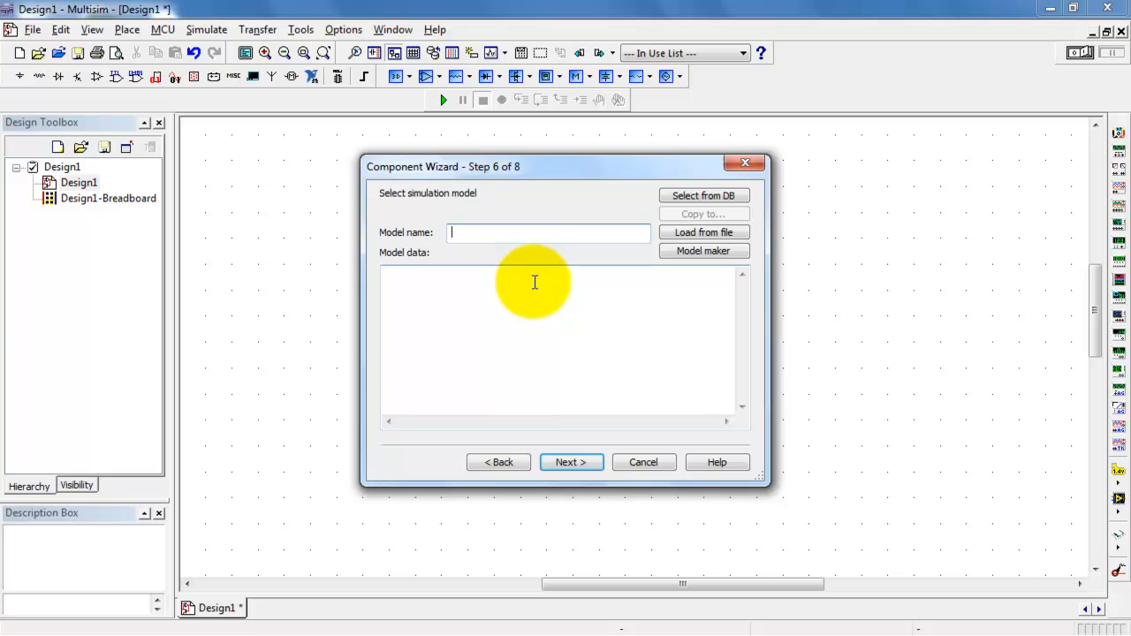
# Name the model zvn3306a and paste the ZETEX ZVN3306A SPICE subcircuit as model data.
pyautogui.write('zvn')
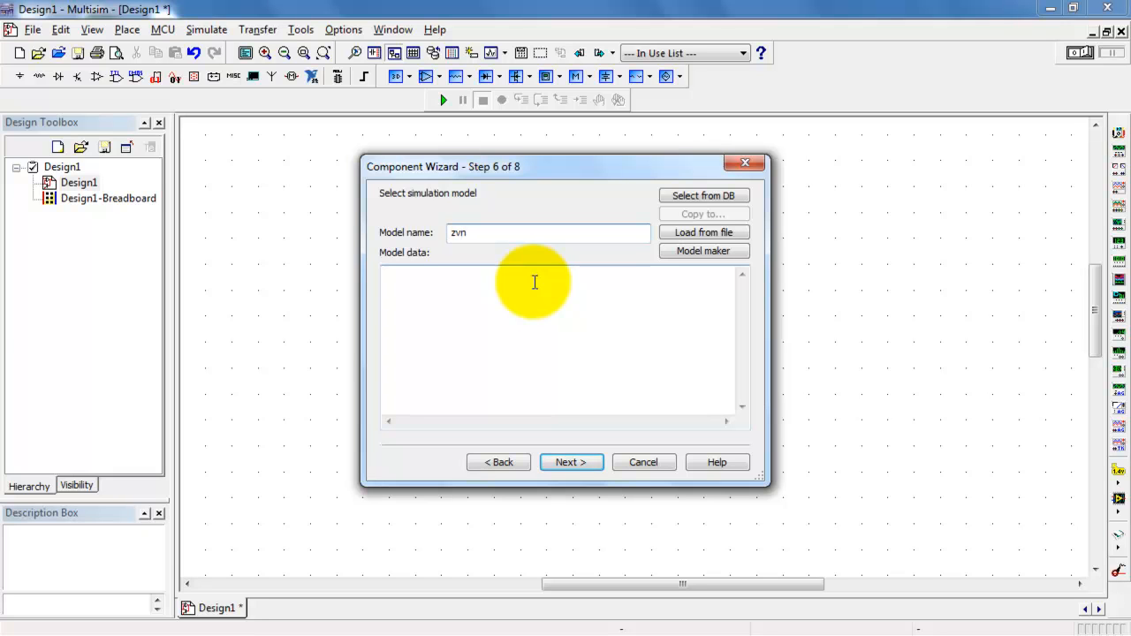
pyautogui.write('3306a')
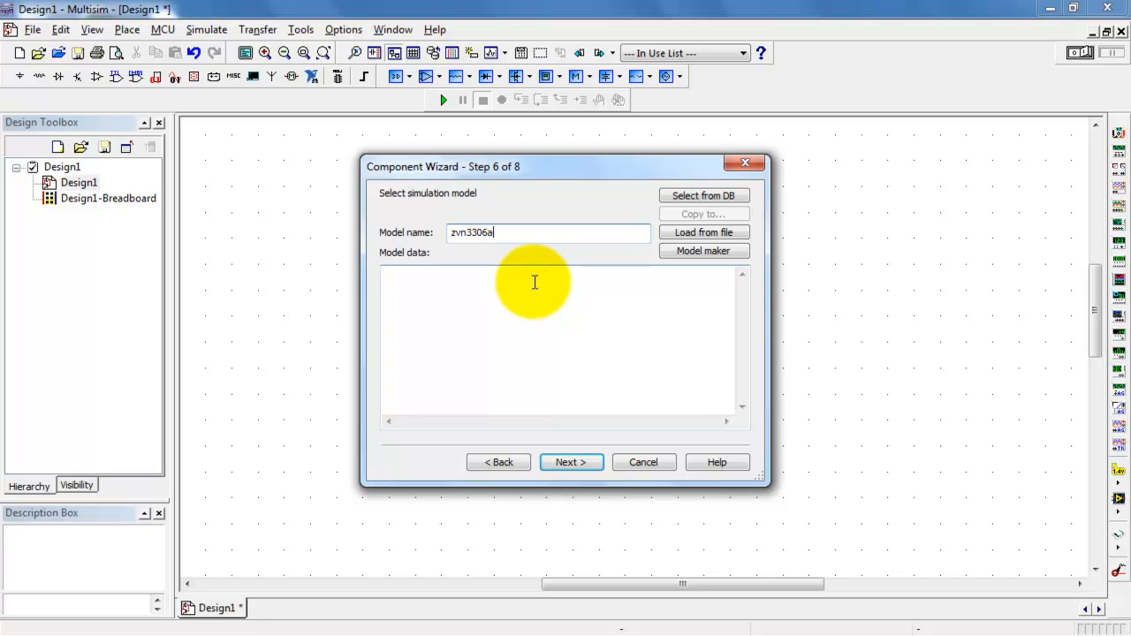
pyautogui.moveTo(440, 320)
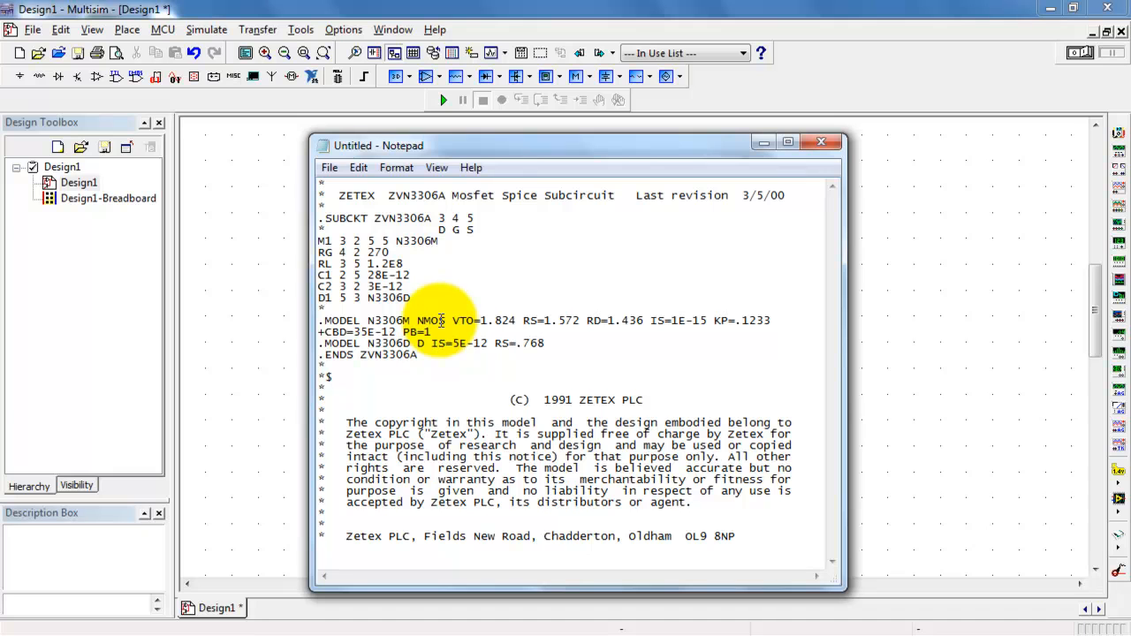
pyautogui.moveTo(646, 404)
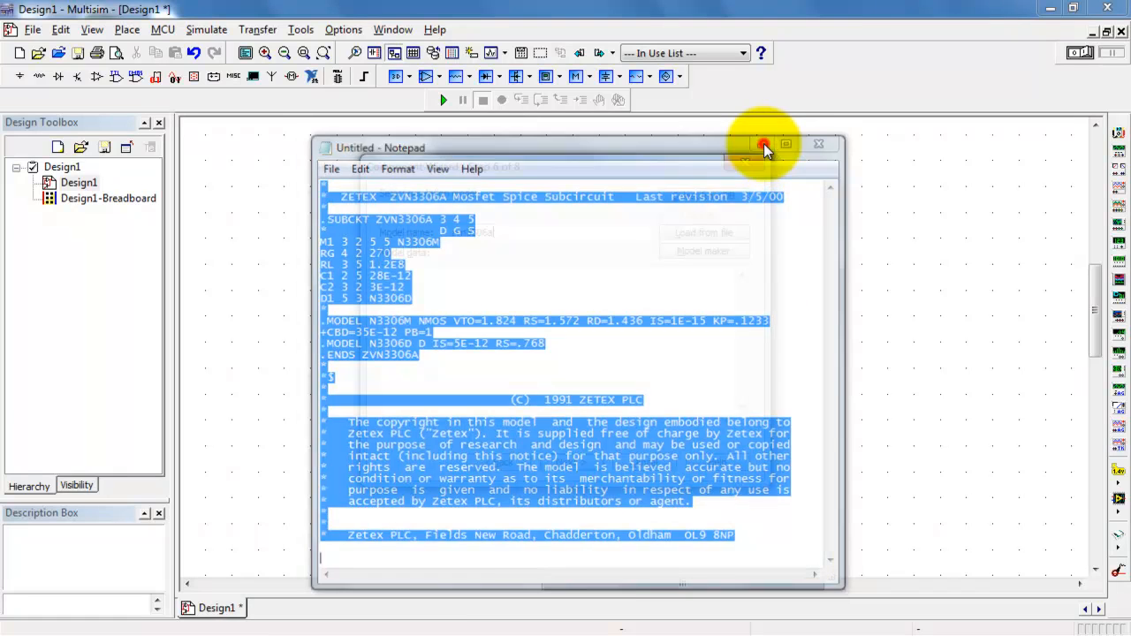
pyautogui.click(763, 145)
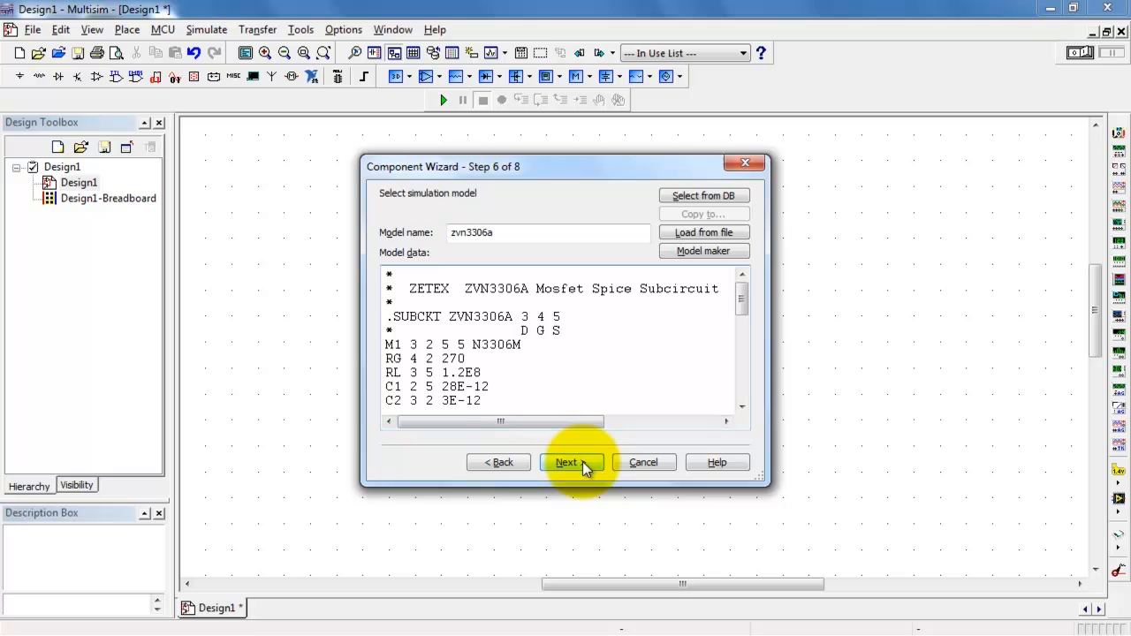
# Match the .SUBCKT name to the lowercase model name, then set pin D to node 1 and S to node 3.
pyautogui.click(571, 463)
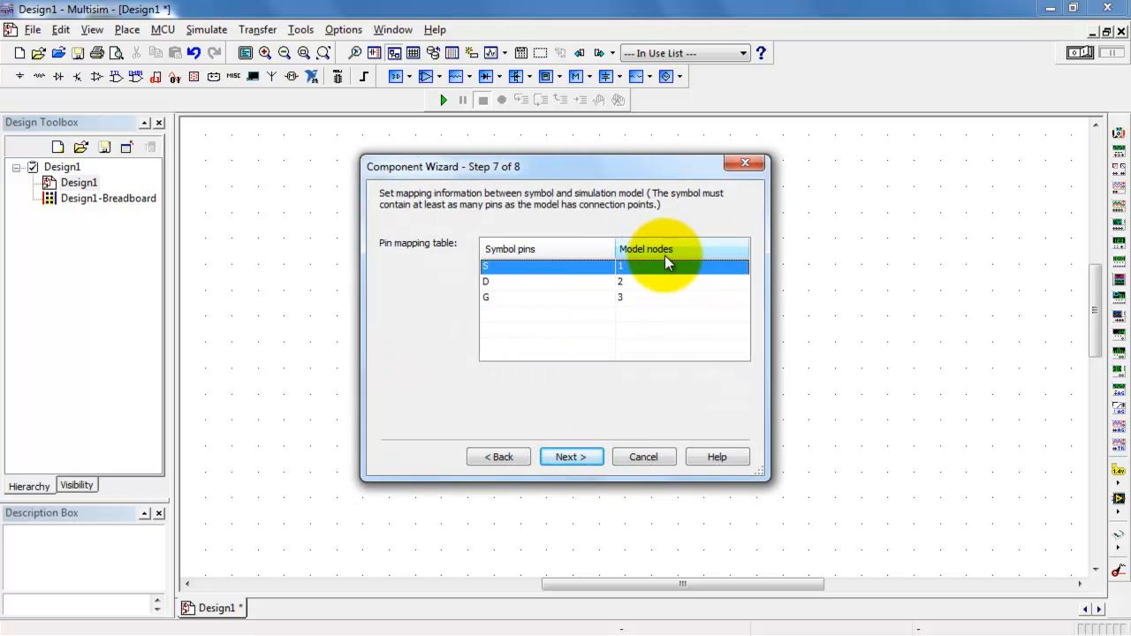
pyautogui.click(499, 456)
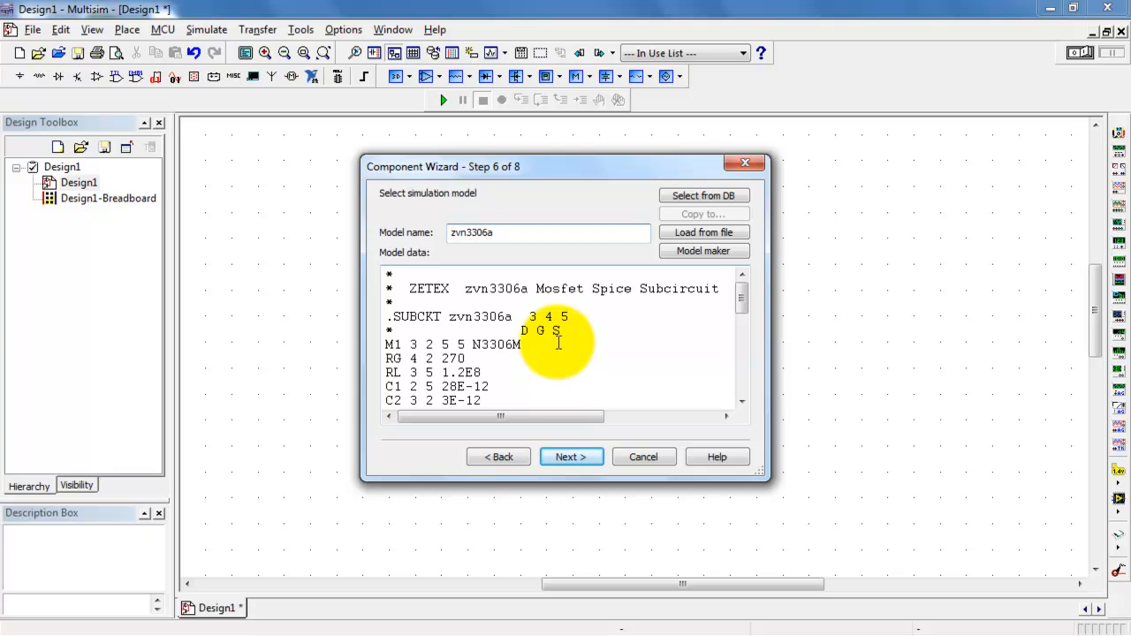
pyautogui.click(571, 456)
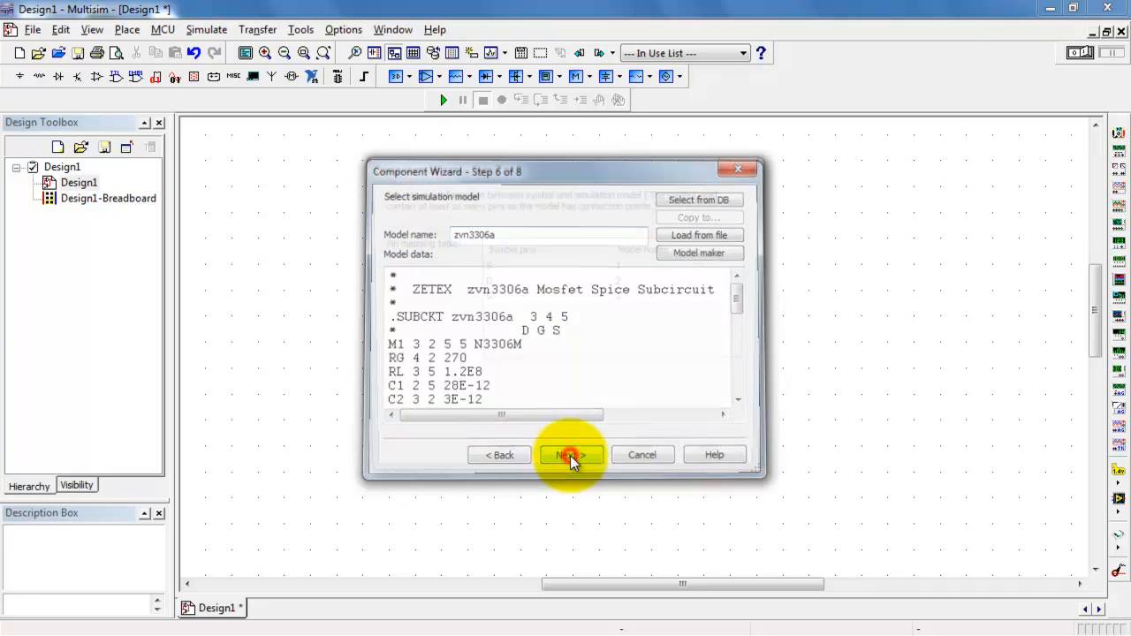
pyautogui.click(573, 454)
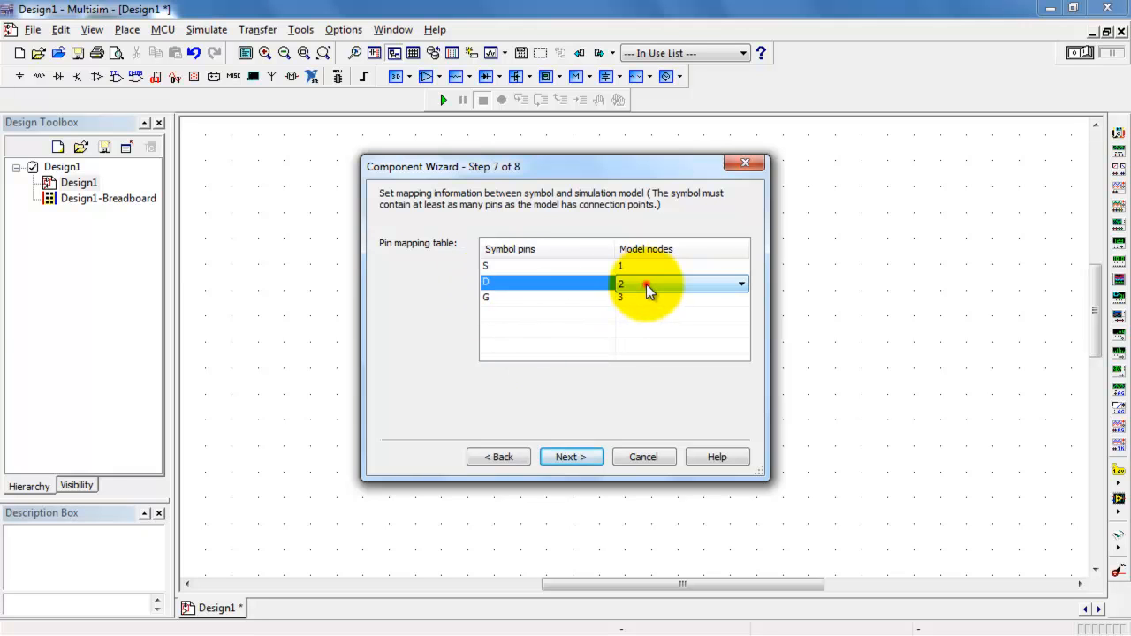
pyautogui.click(740, 282)
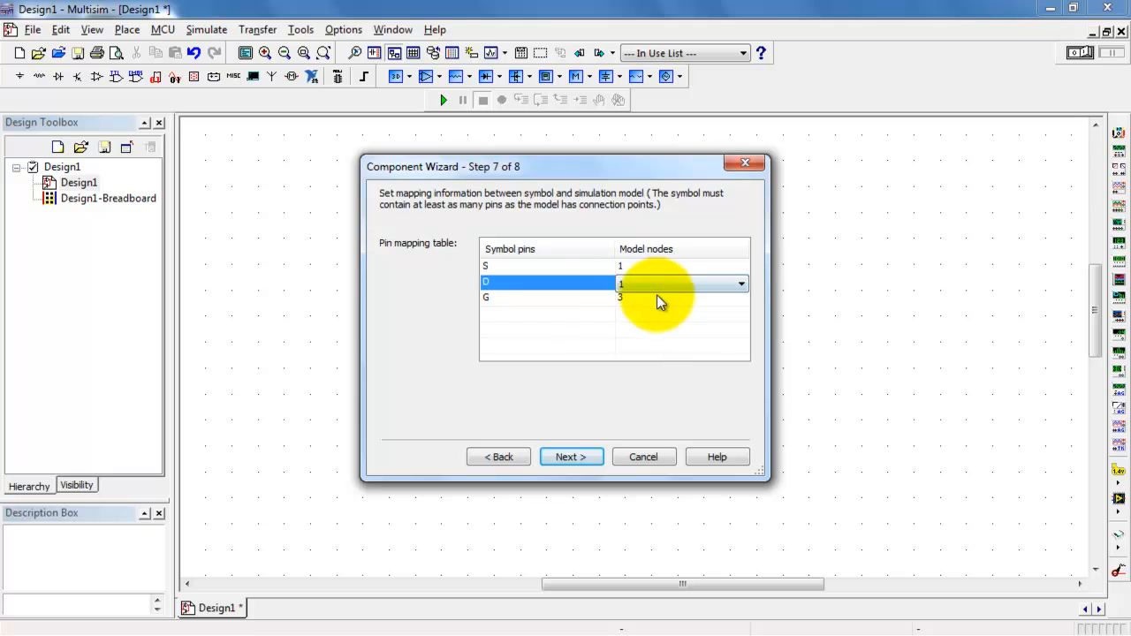
pyautogui.click(741, 299)
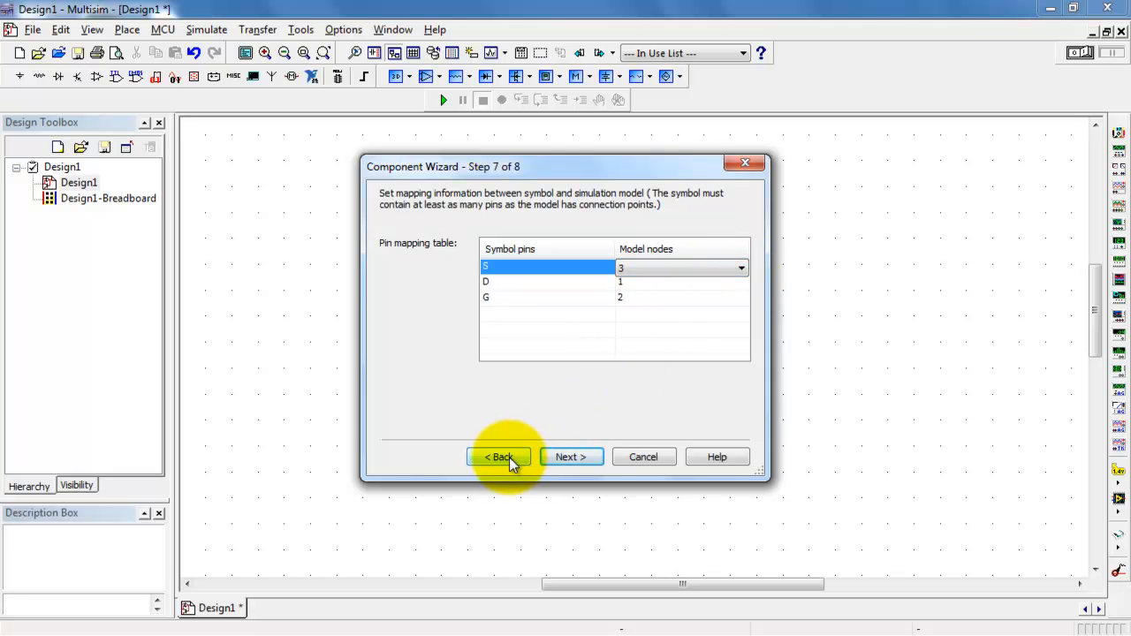
# Verify the subcircuit node order (S, D, G → 3, 1, 2) and advance to the database step.
pyautogui.click(498, 456)
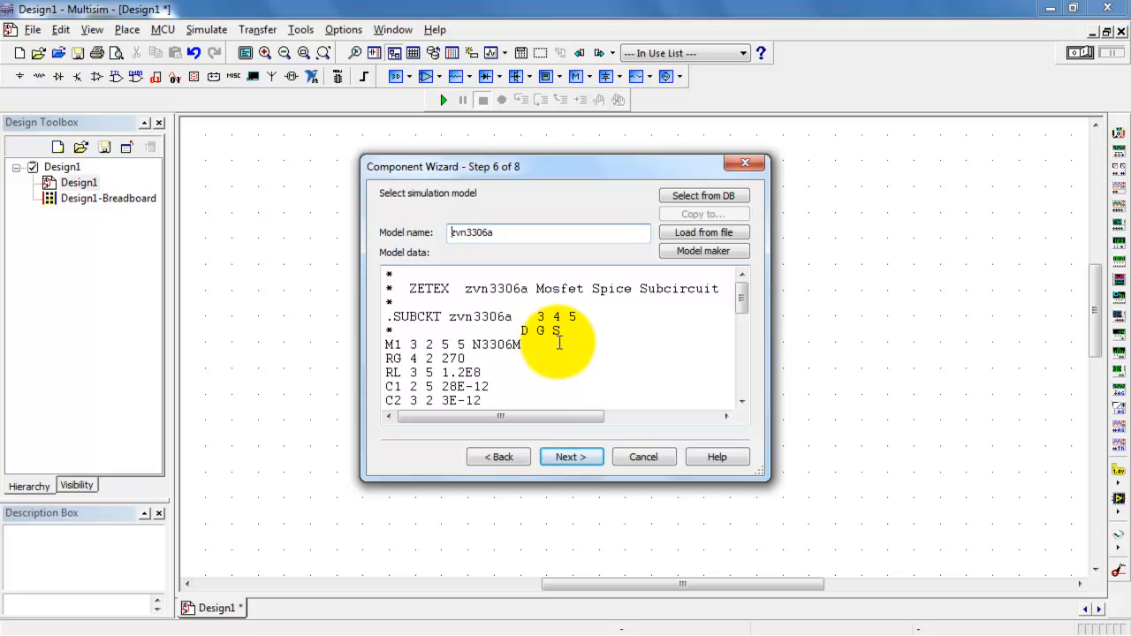
pyautogui.click(571, 456)
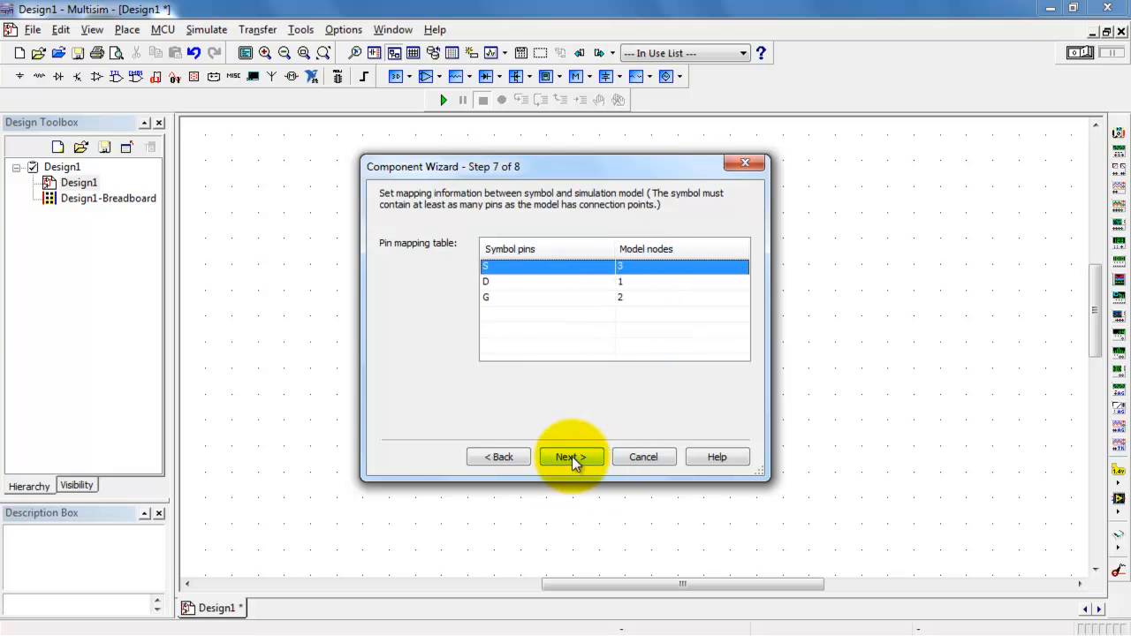
pyautogui.click(571, 456)
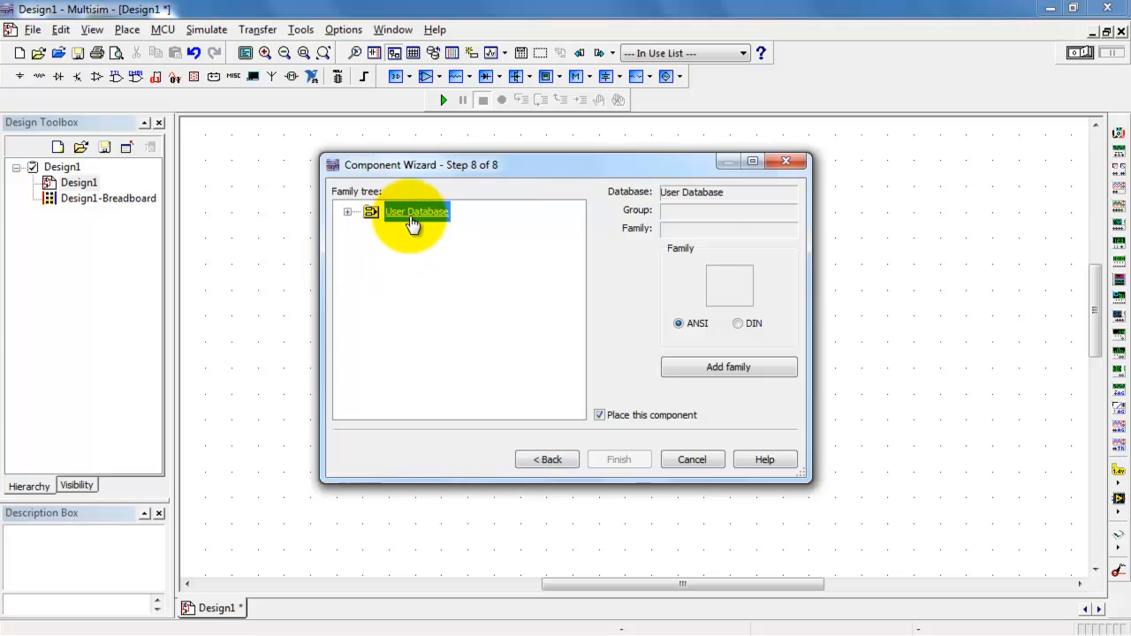
# Choose User Database > Transistors > nmos as the destination and finish the wizard.
pyautogui.click(346, 212)
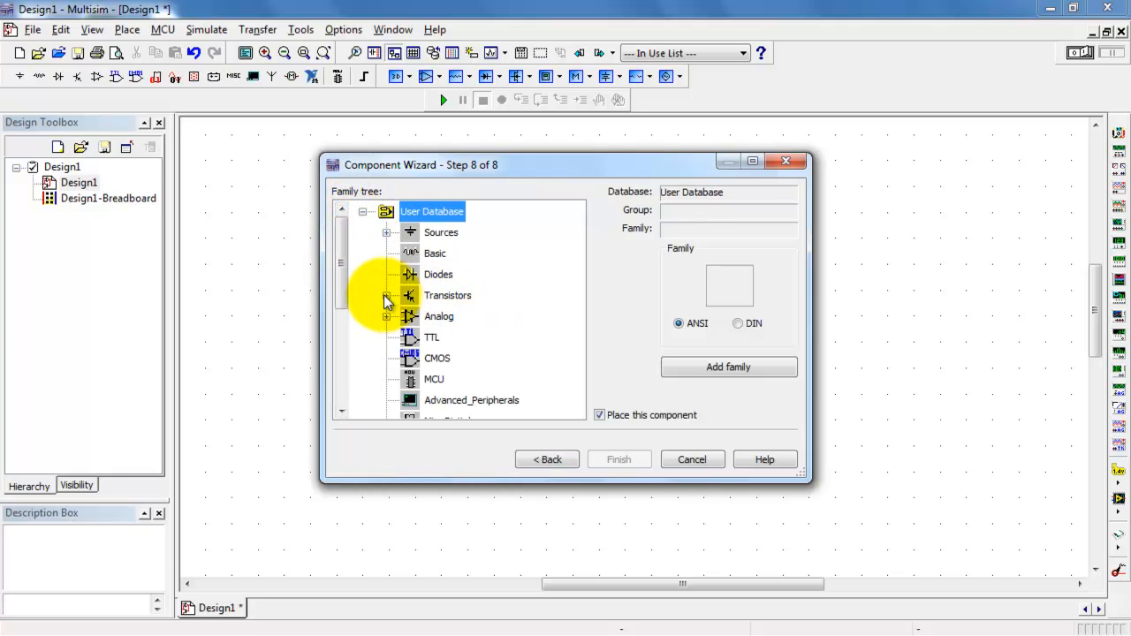
pyautogui.click(388, 295)
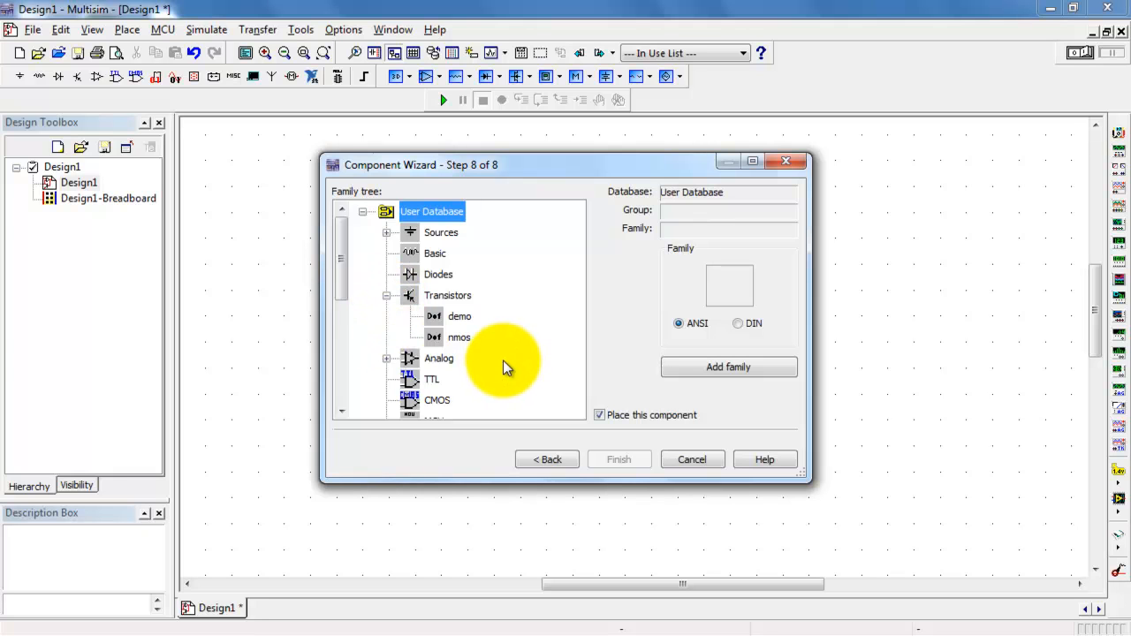
pyautogui.moveTo(502, 362)
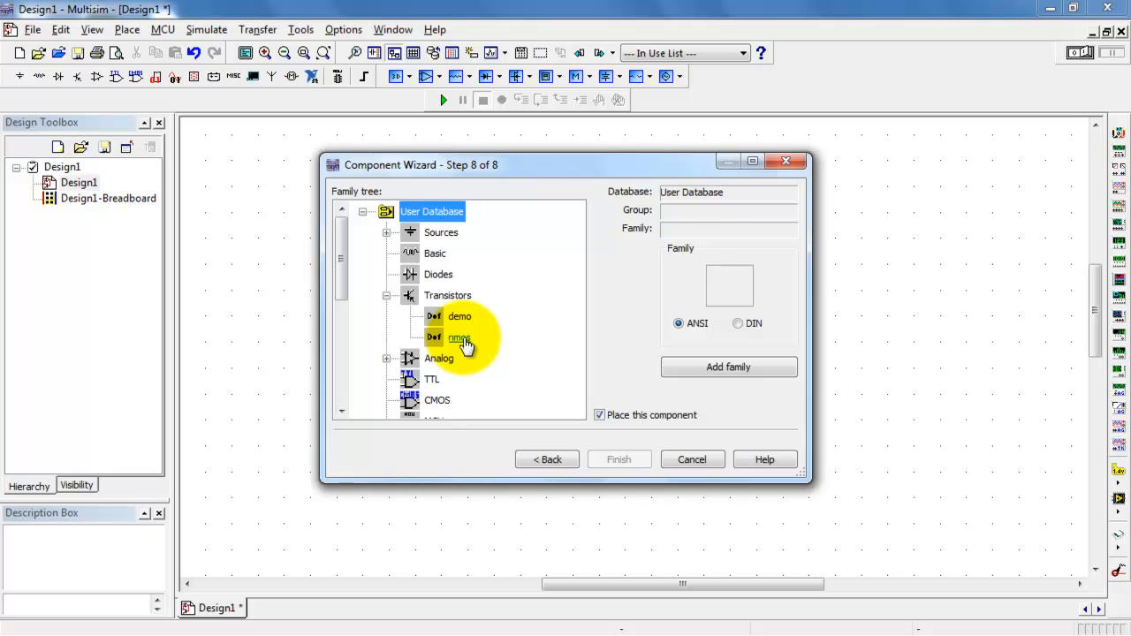
pyautogui.click(460, 338)
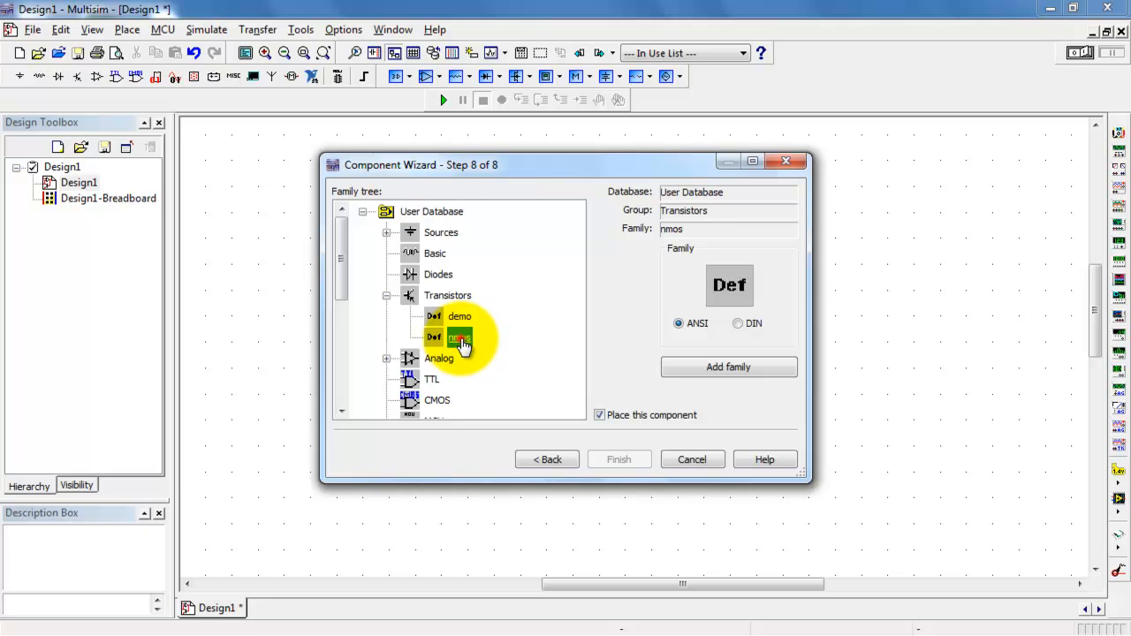
pyautogui.click(460, 337)
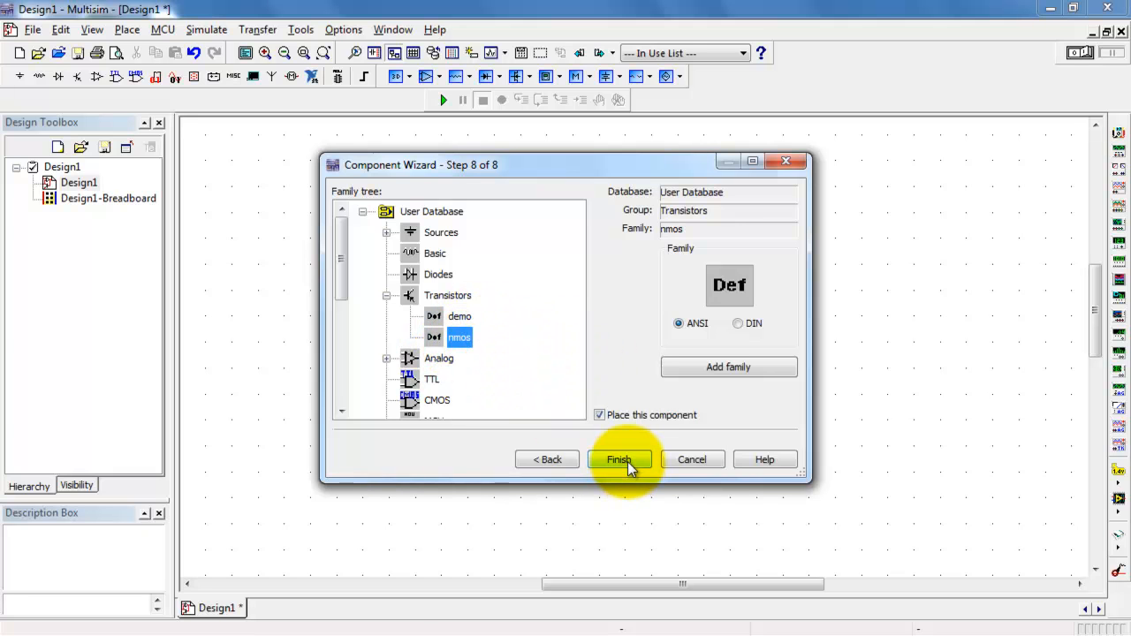
pyautogui.click(619, 460)
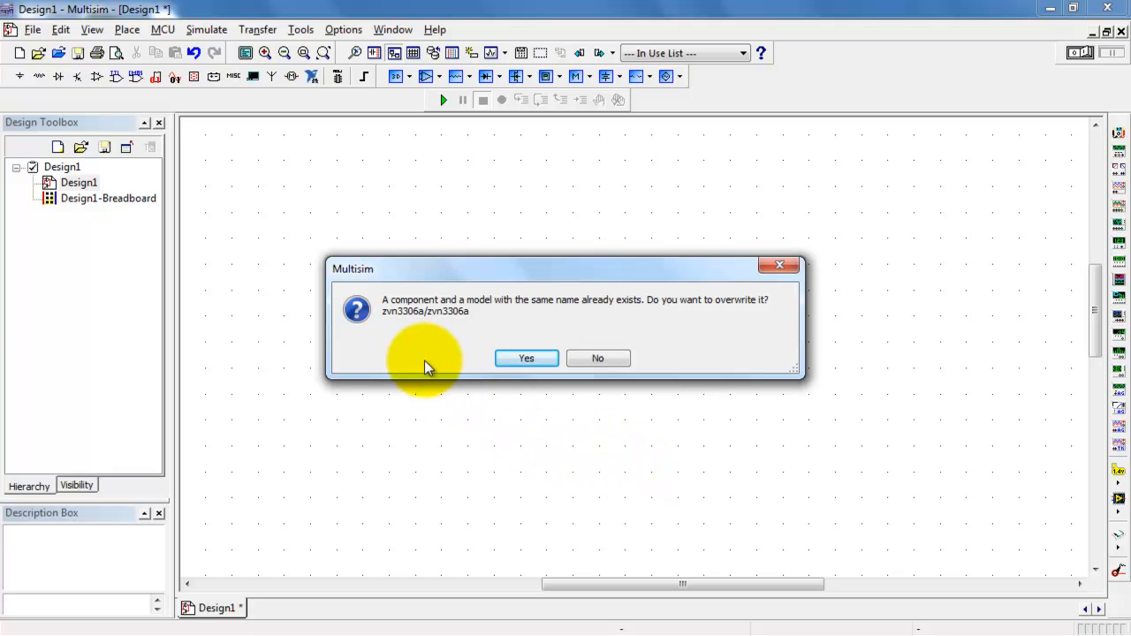
pyautogui.moveTo(481, 332)
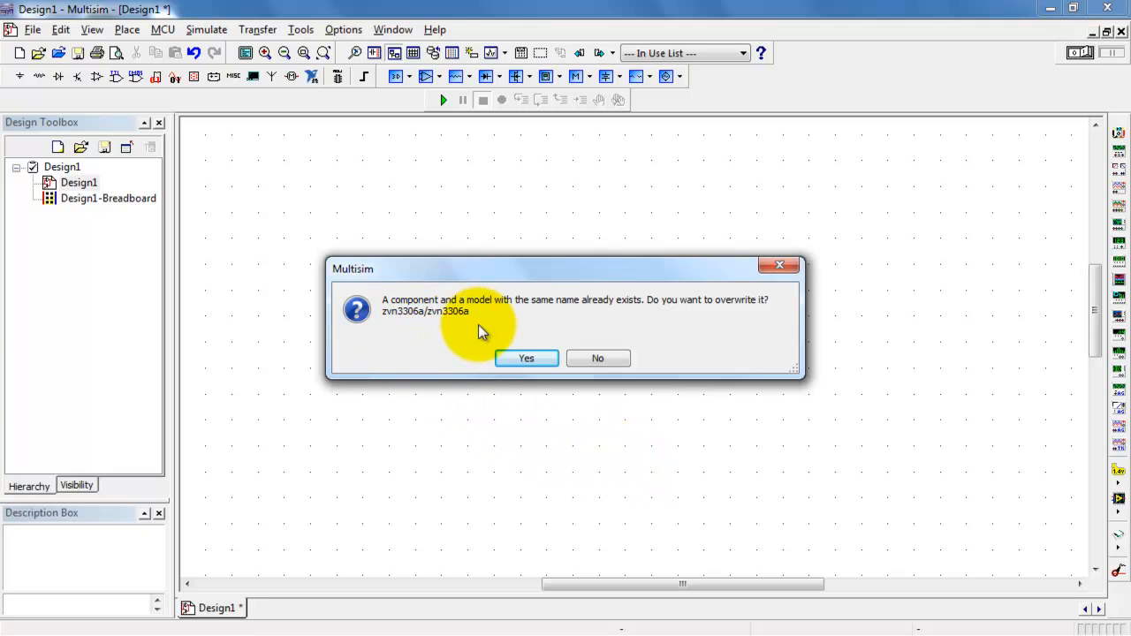
# Overwrite the existing zvn3306a and drop the new MOSFET on the schematic as U1.
pyautogui.click(527, 357)
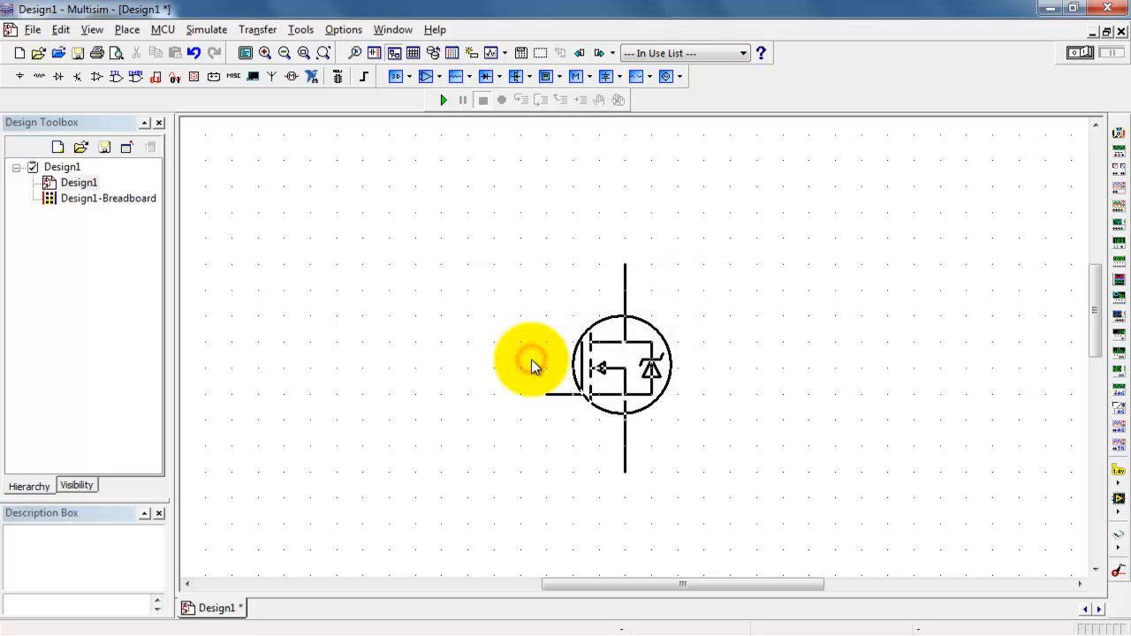
pyautogui.click(622, 364)
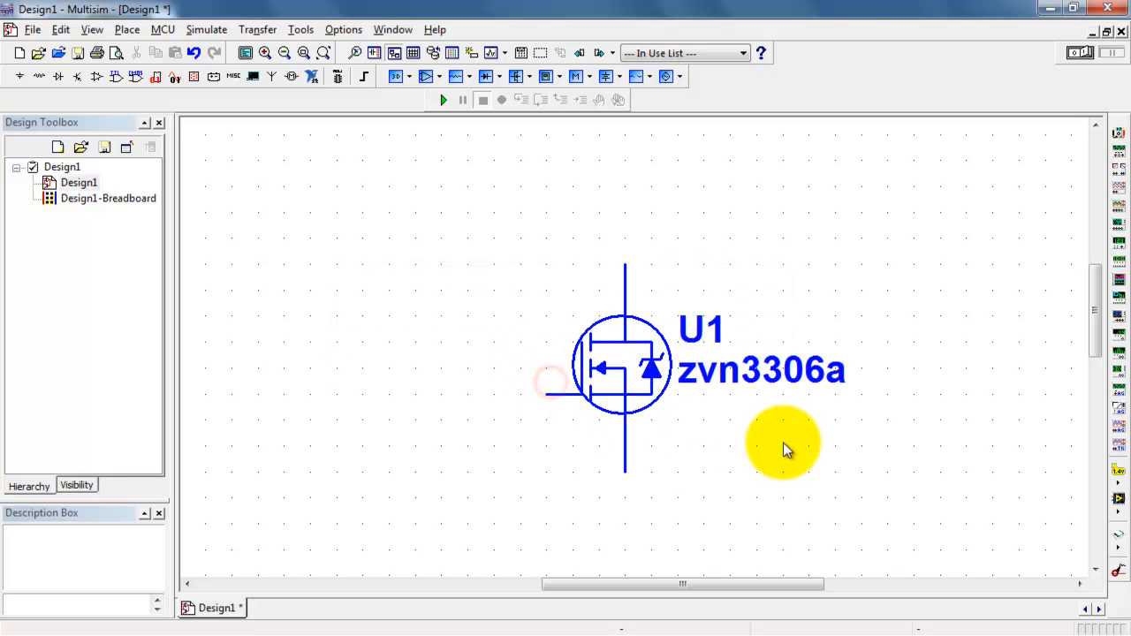
pyautogui.moveTo(787, 481)
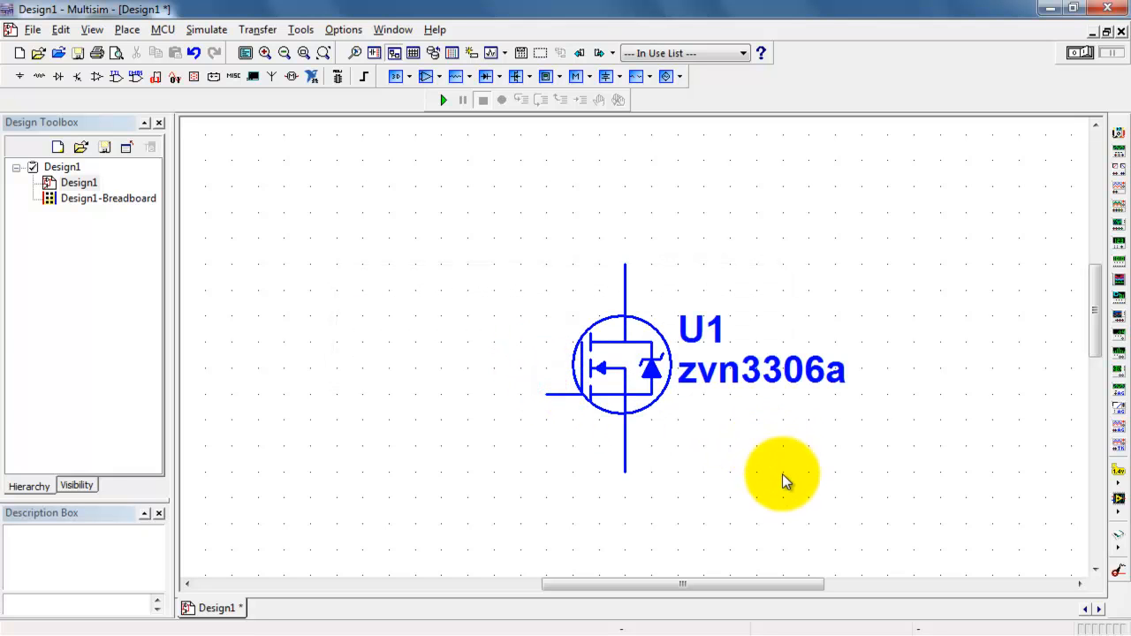
pyautogui.moveTo(790, 490)
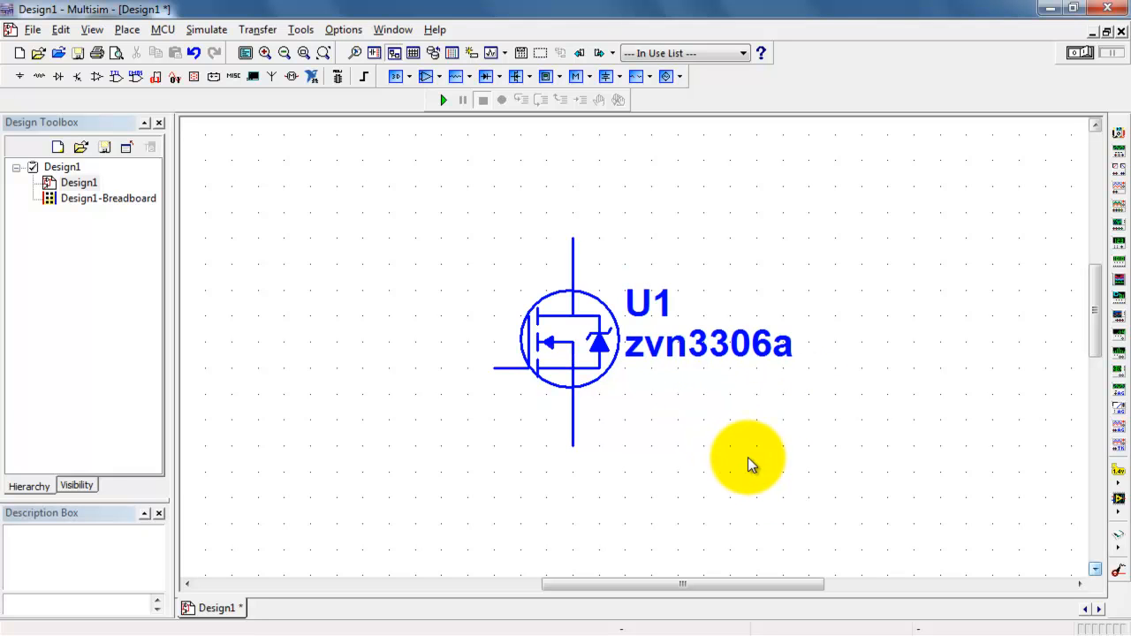
pyautogui.moveTo(304, 306)
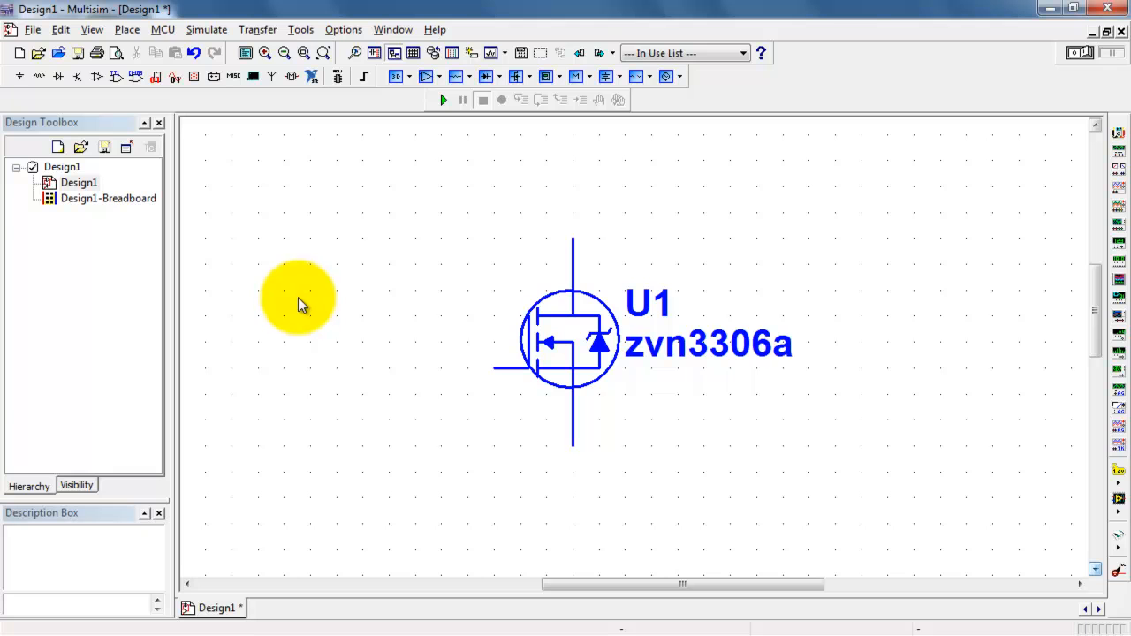
pyautogui.click(128, 28)
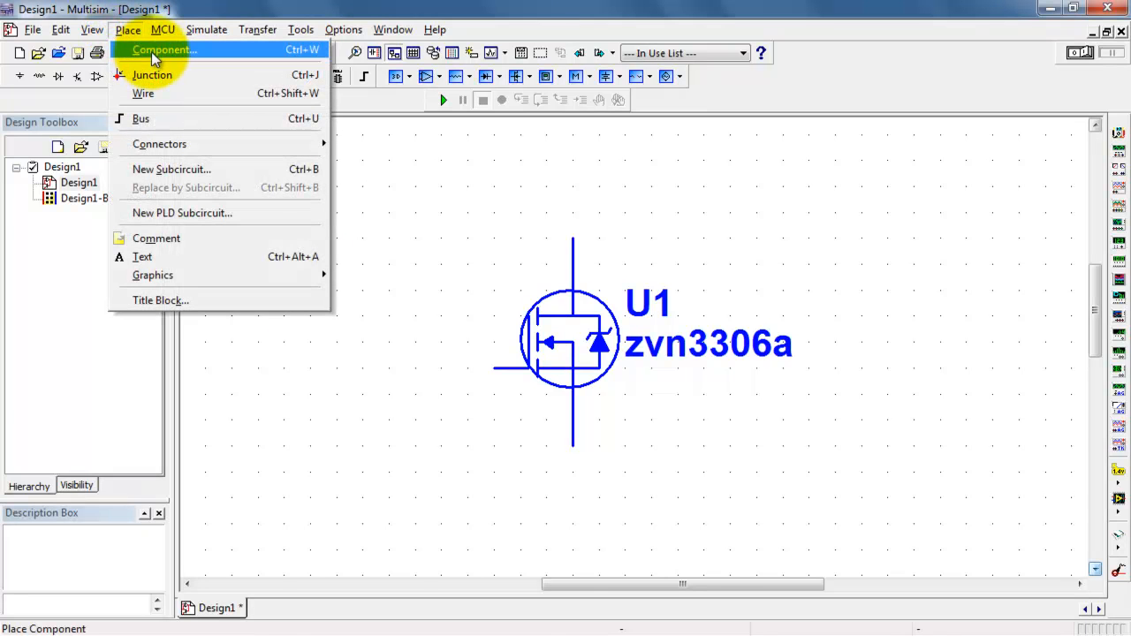
# Pick zvn3306a from the User Database and place it as U2 above and left of U1.
pyautogui.click(165, 50)
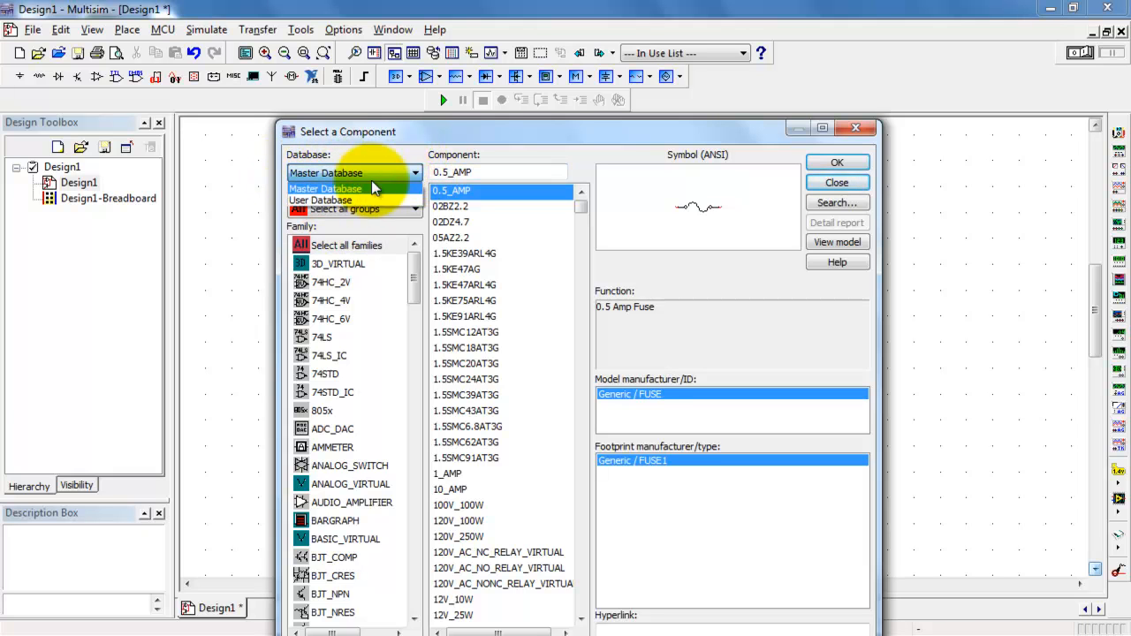
pyautogui.click(320, 199)
pyautogui.write('zv')
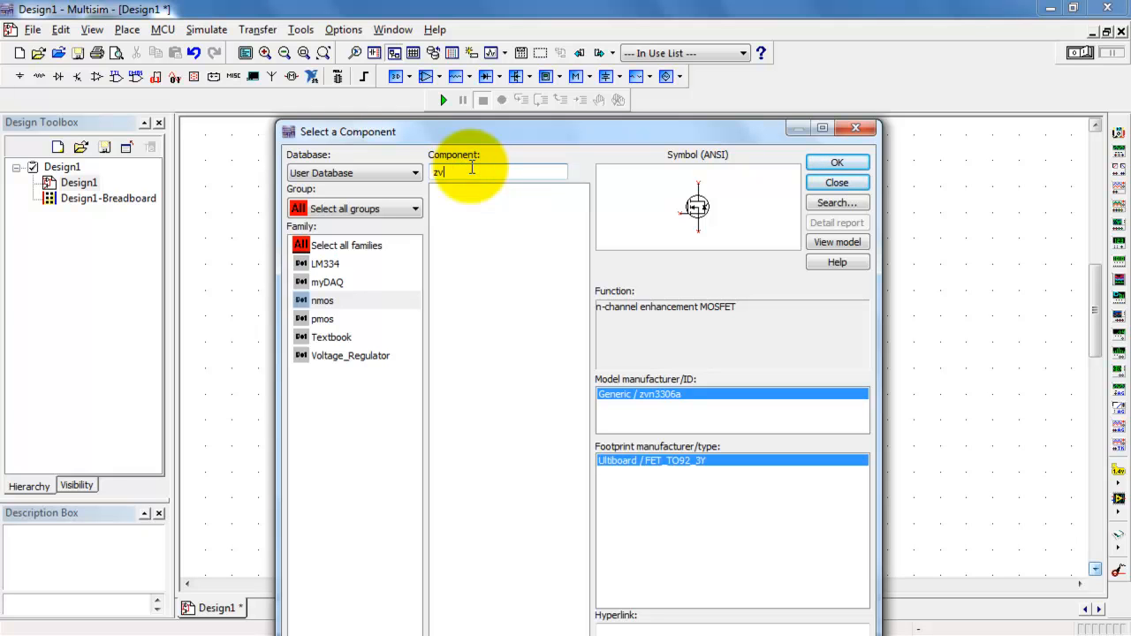
pyautogui.click(838, 163)
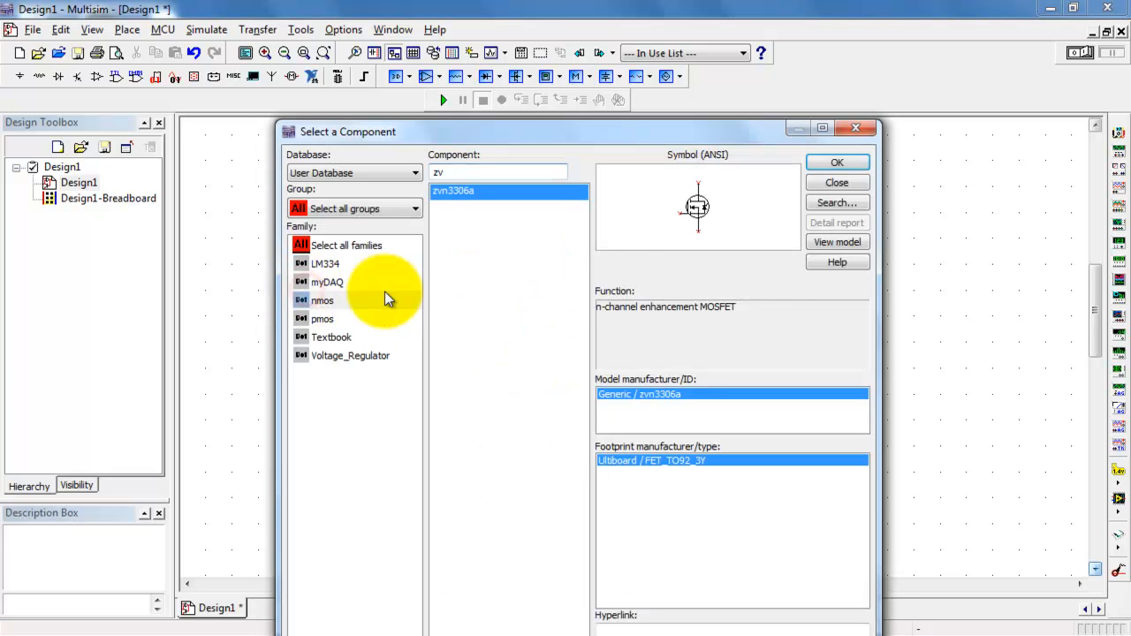
pyautogui.click(836, 164)
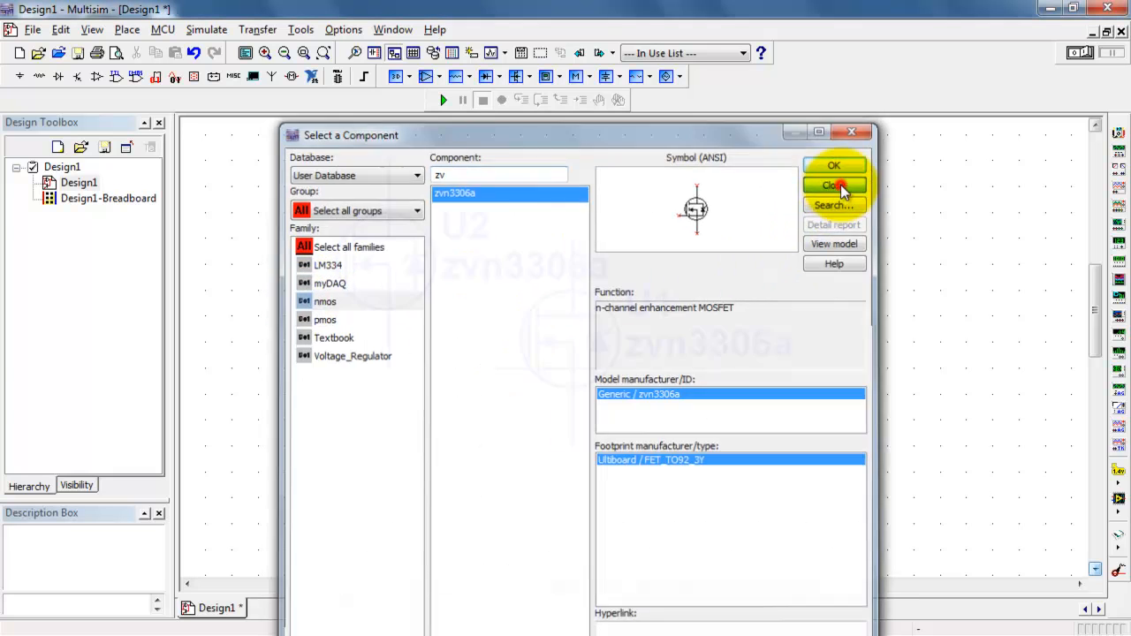
pyautogui.click(834, 166)
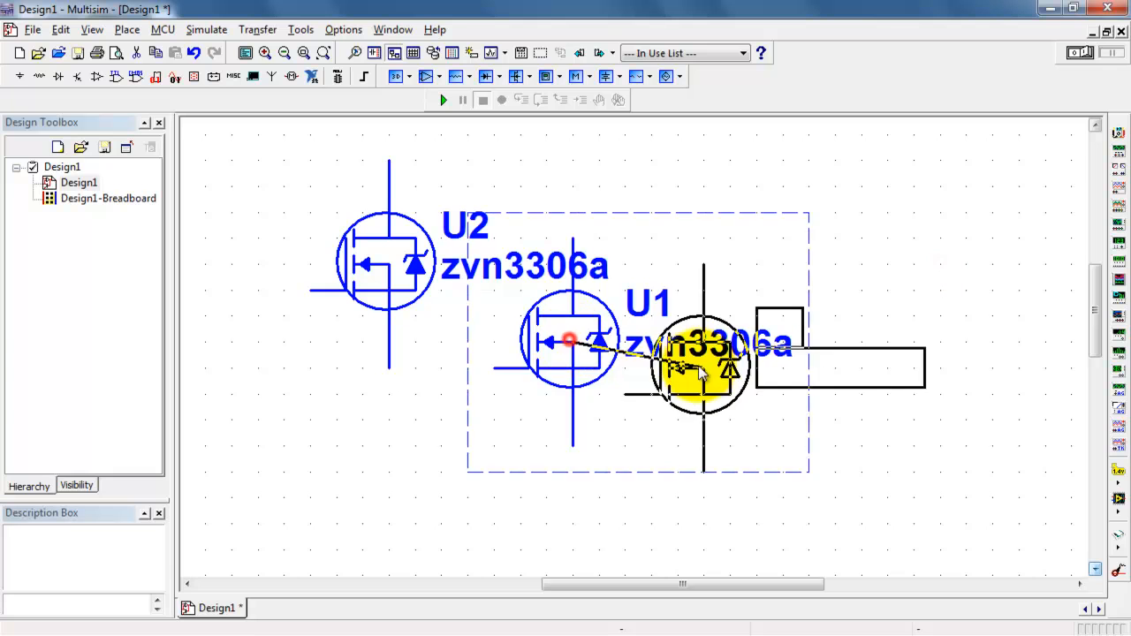